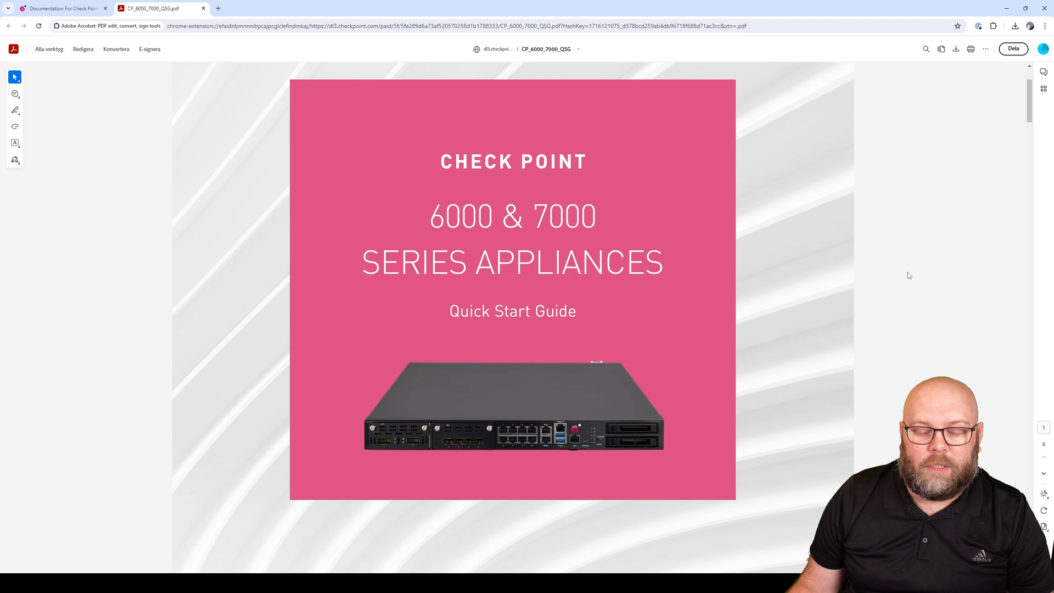
pyautogui.moveTo(823, 126)
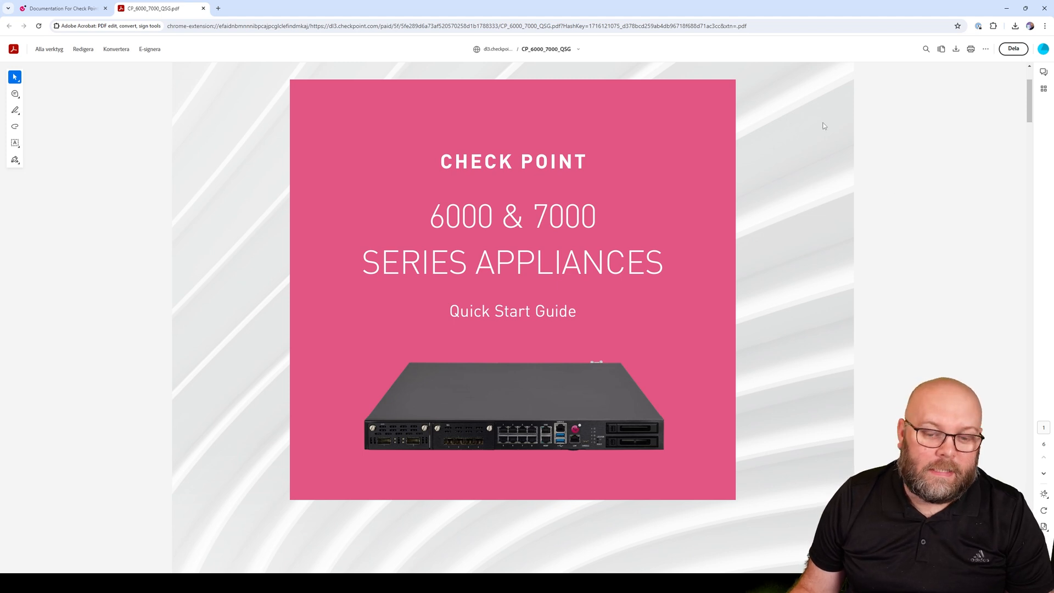
pyautogui.moveTo(685, 106)
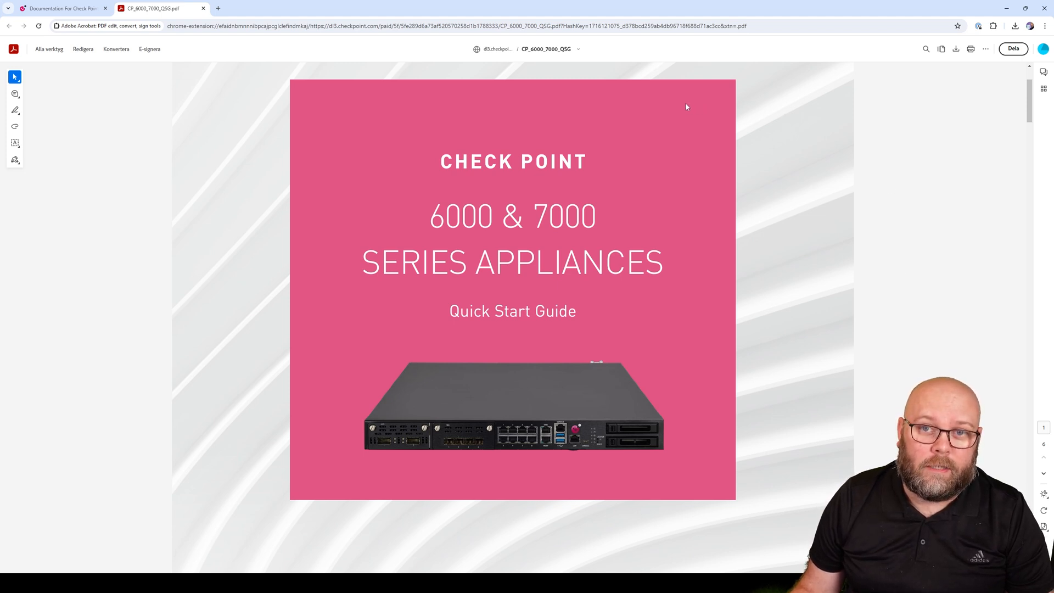
# Step: Show the appliance documentation article sk96246 scrolled to its Supported Appliances list
pyautogui.click(61, 8)
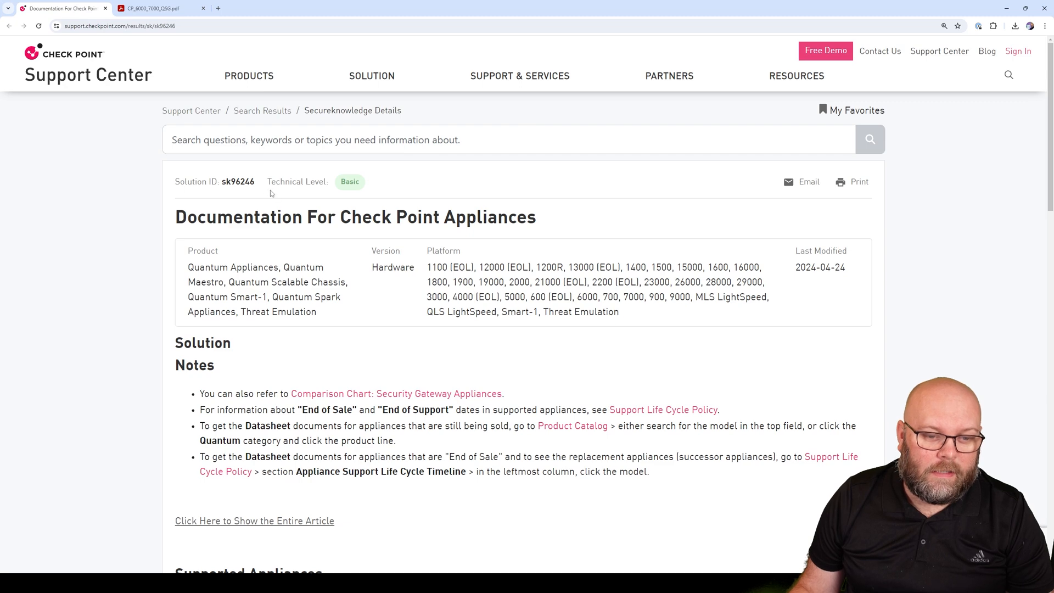
pyautogui.doubleClick(237, 181)
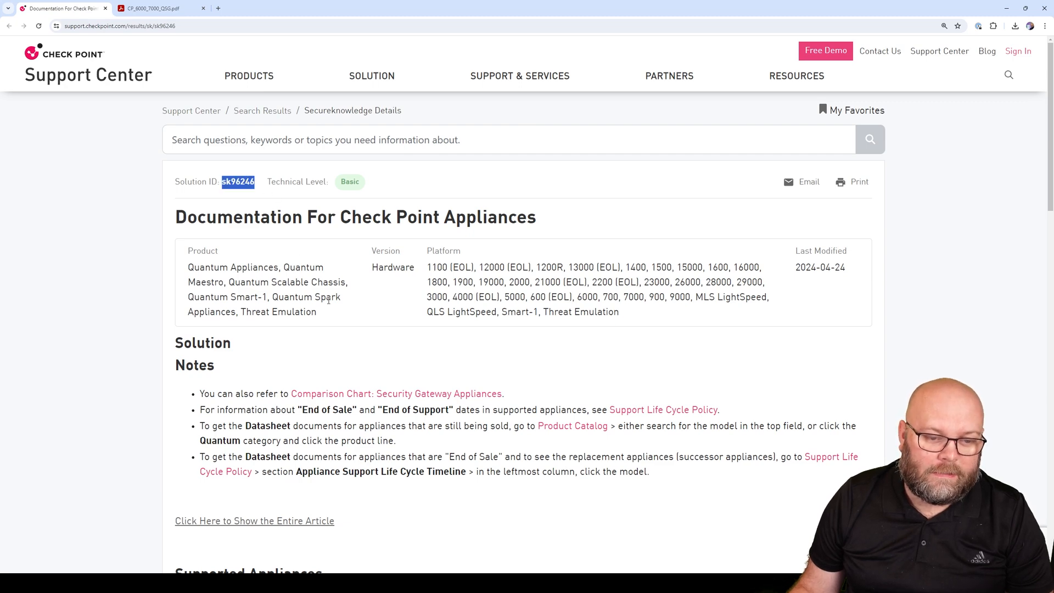
pyautogui.scroll(-3)
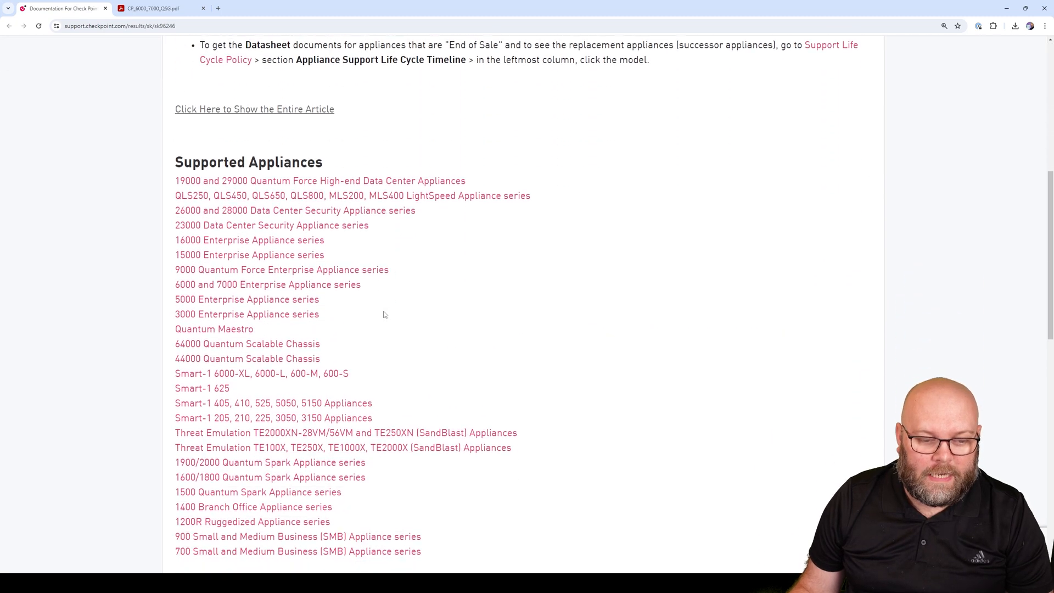
pyautogui.moveTo(463, 333)
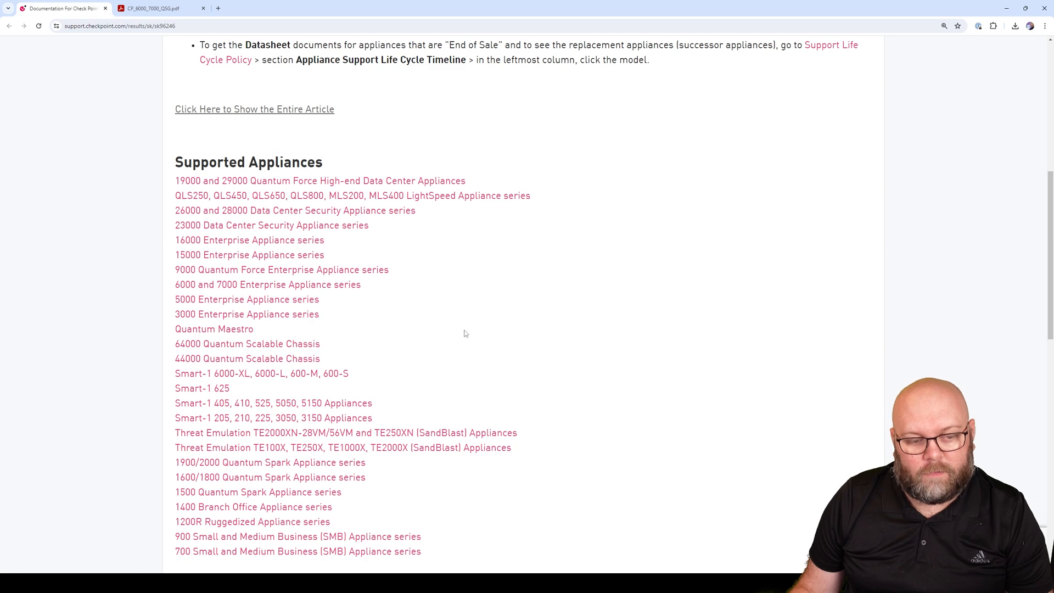
pyautogui.moveTo(483, 299)
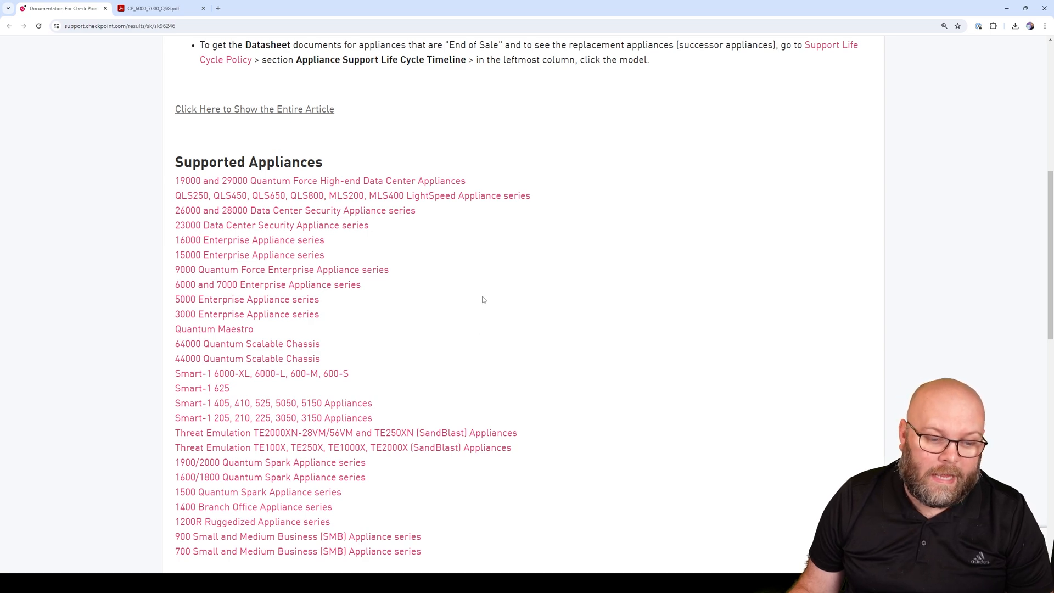
# Step: Return to the 6000 & 7000 Quick Start Guide and scroll to the appliance setup steps
pyautogui.click(158, 8)
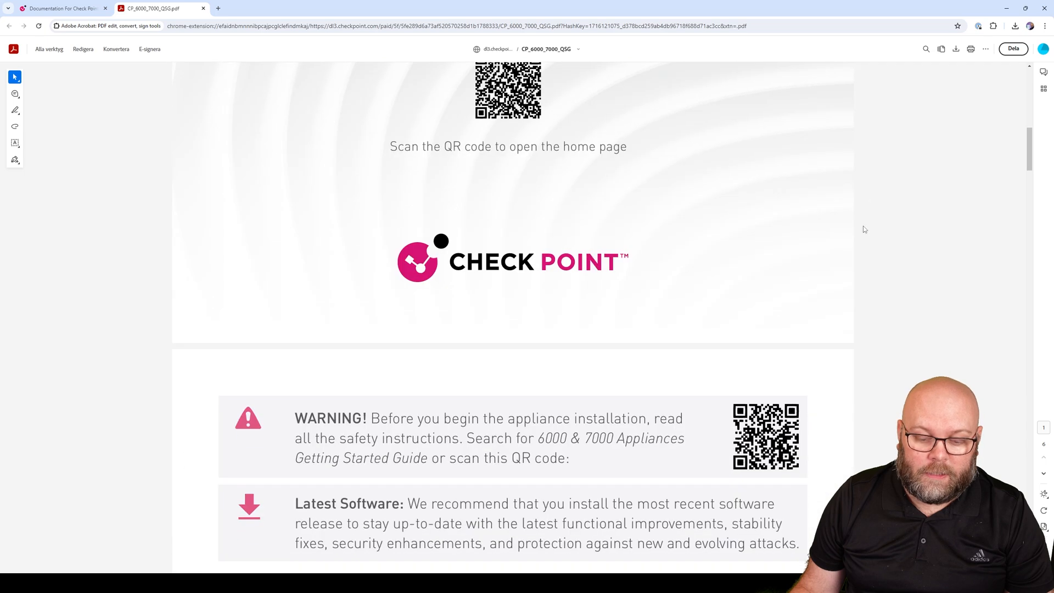
pyautogui.scroll(-3)
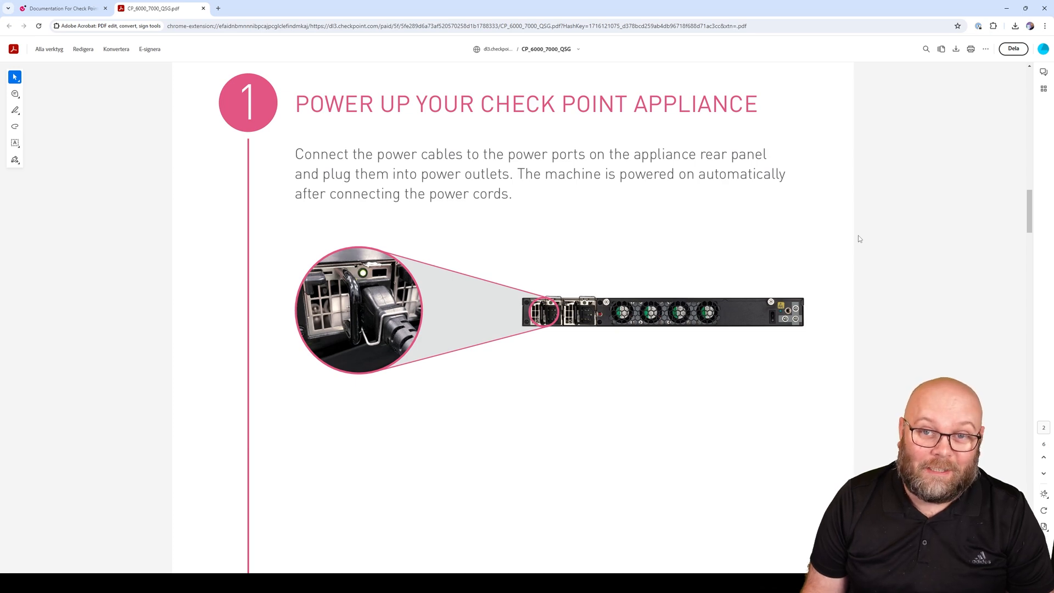
pyautogui.scroll(-3)
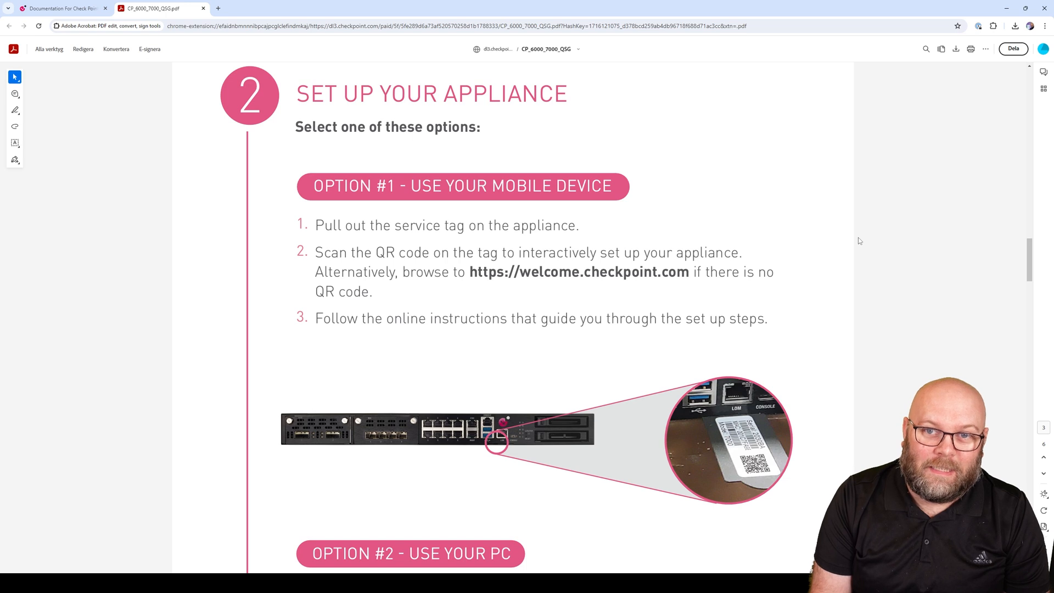
pyautogui.moveTo(837, 334)
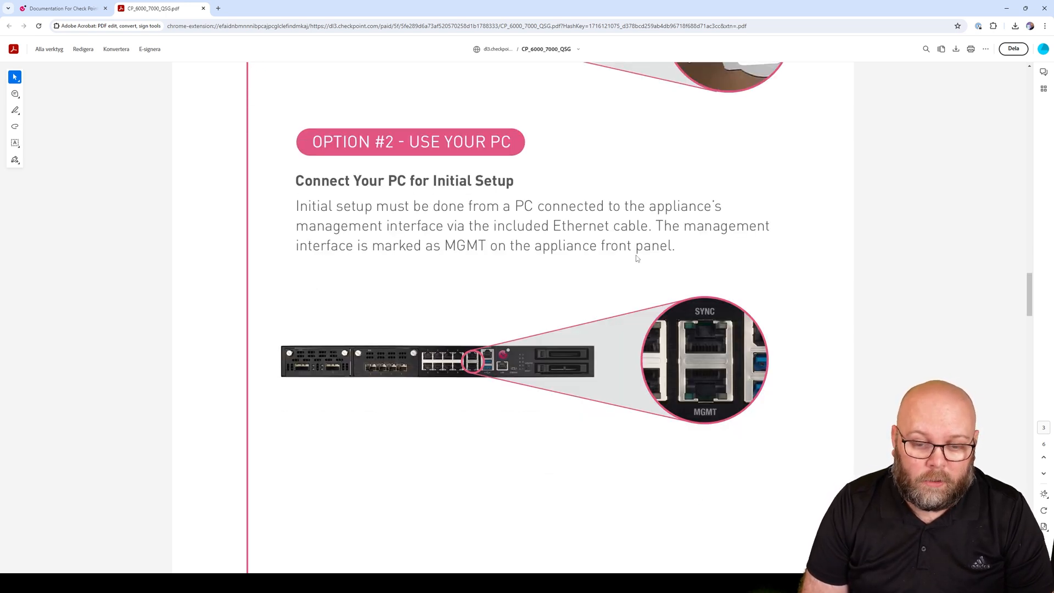
pyautogui.moveTo(648, 262)
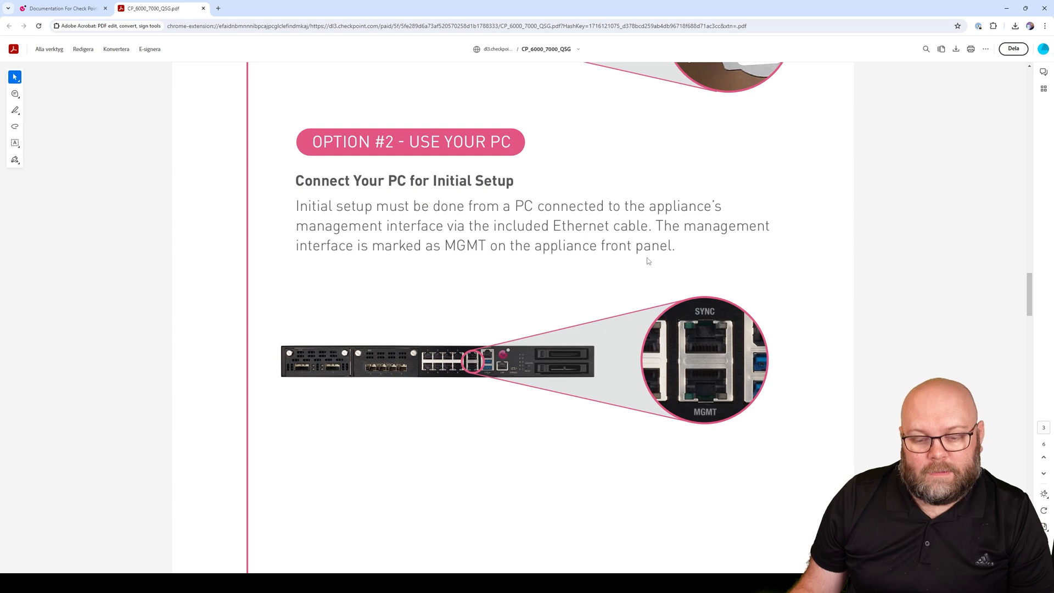
pyautogui.moveTo(684, 266)
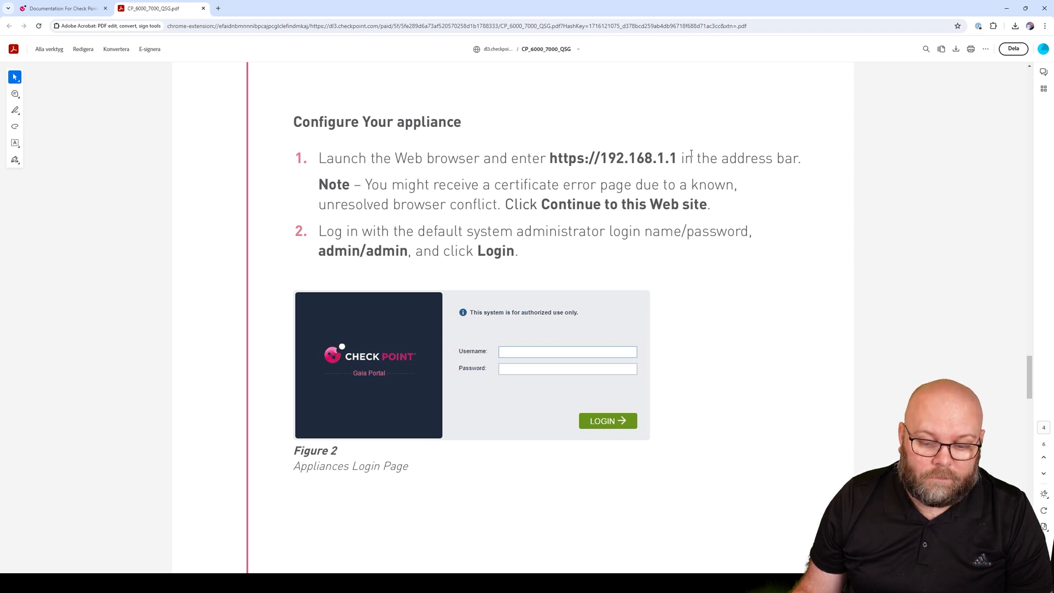
pyautogui.moveTo(824, 95)
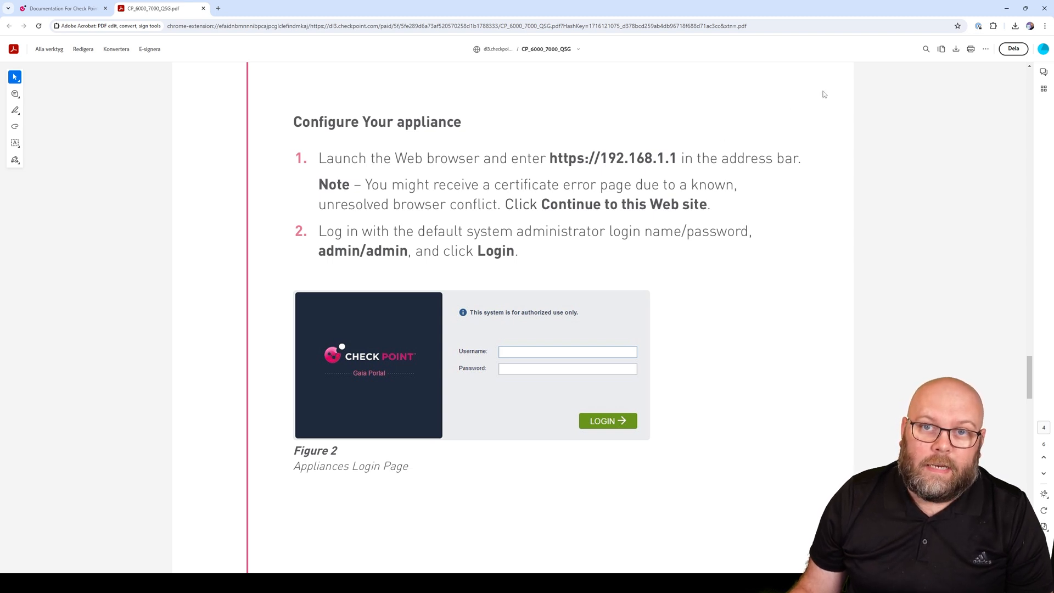
pyautogui.moveTo(778, 152)
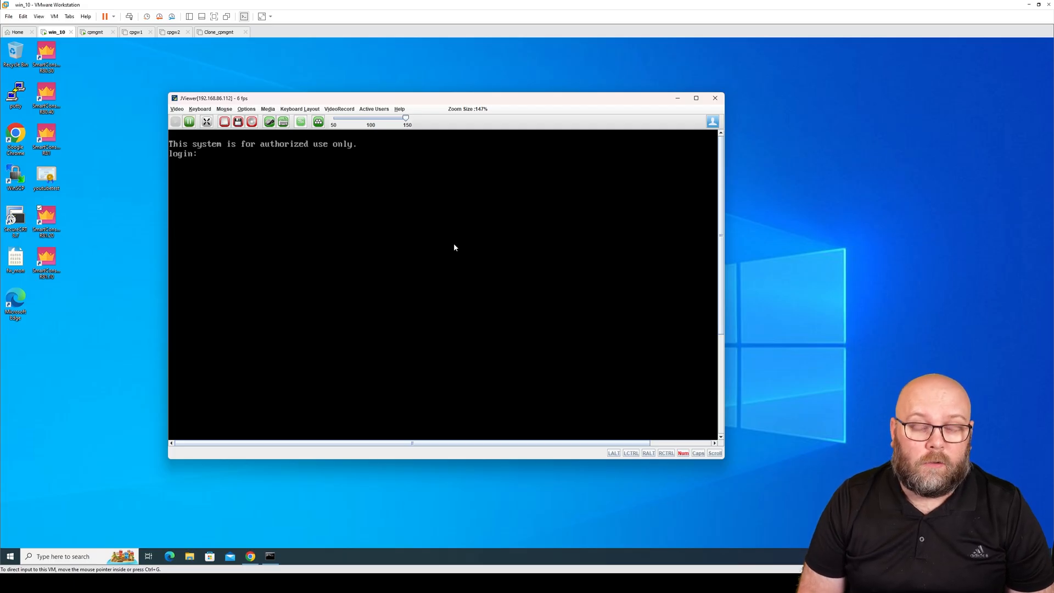
# Step: Log in to the gateway console as admin and run 'show conf' at the clish prompt
pyautogui.write('admin')
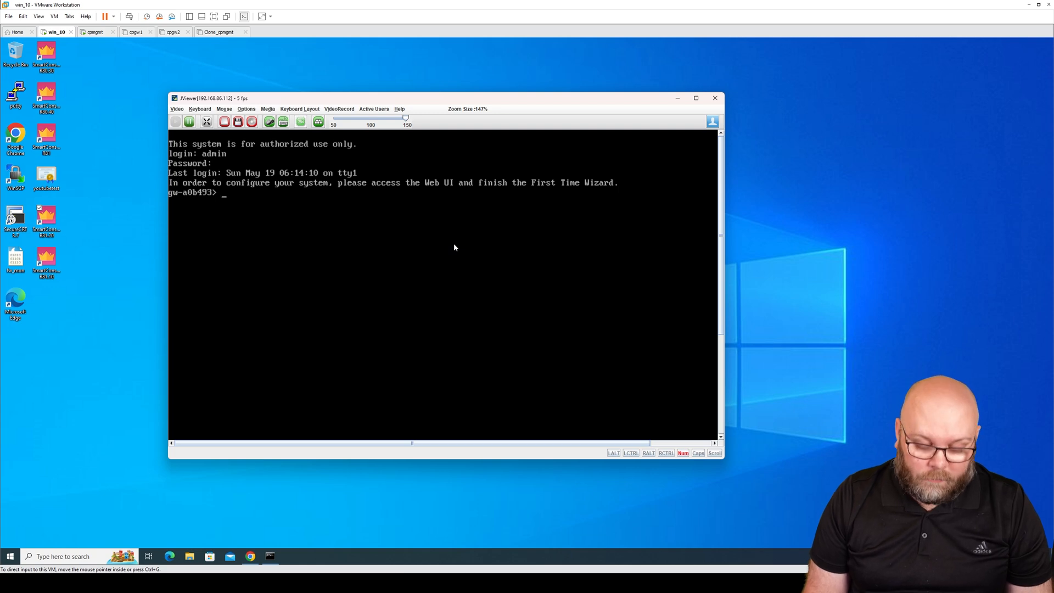
pyautogui.write('show conf')
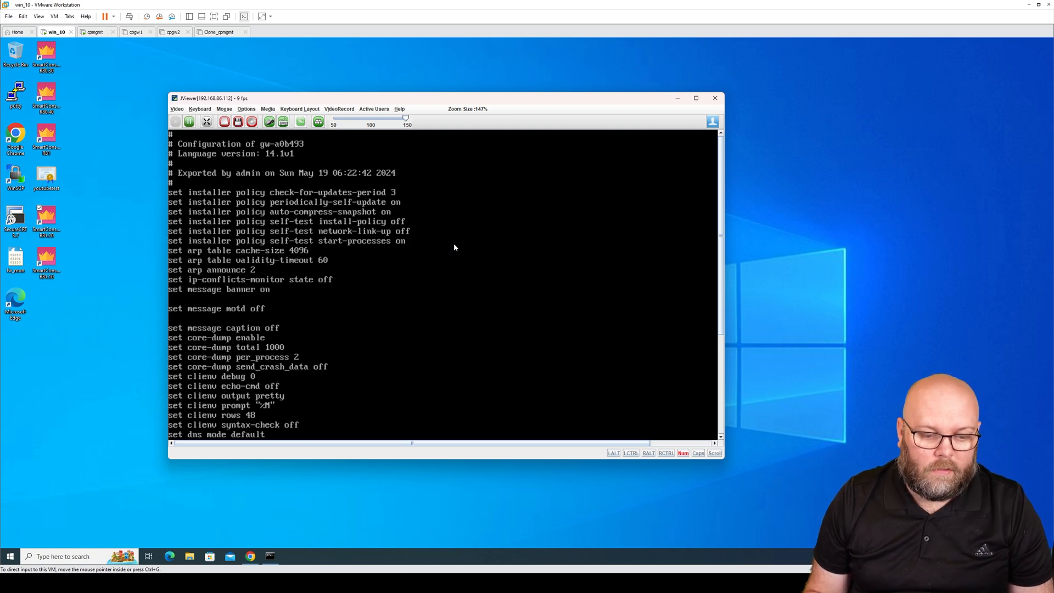
# Step: Scroll the configuration output to the Mgmt interface settings at 192.168.1.1/24
pyautogui.scroll(-3)
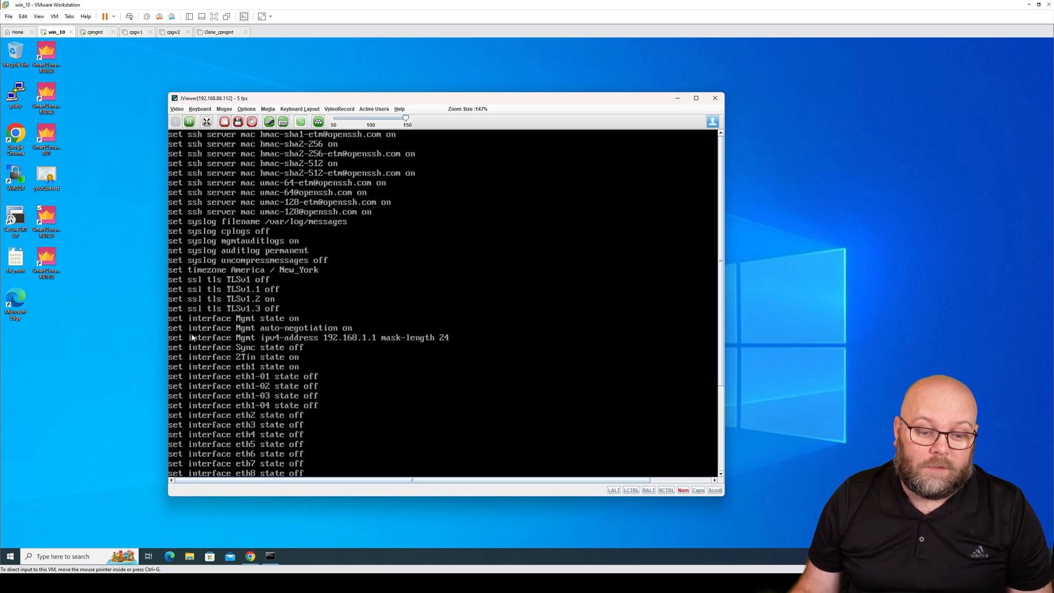
pyautogui.moveTo(377, 342)
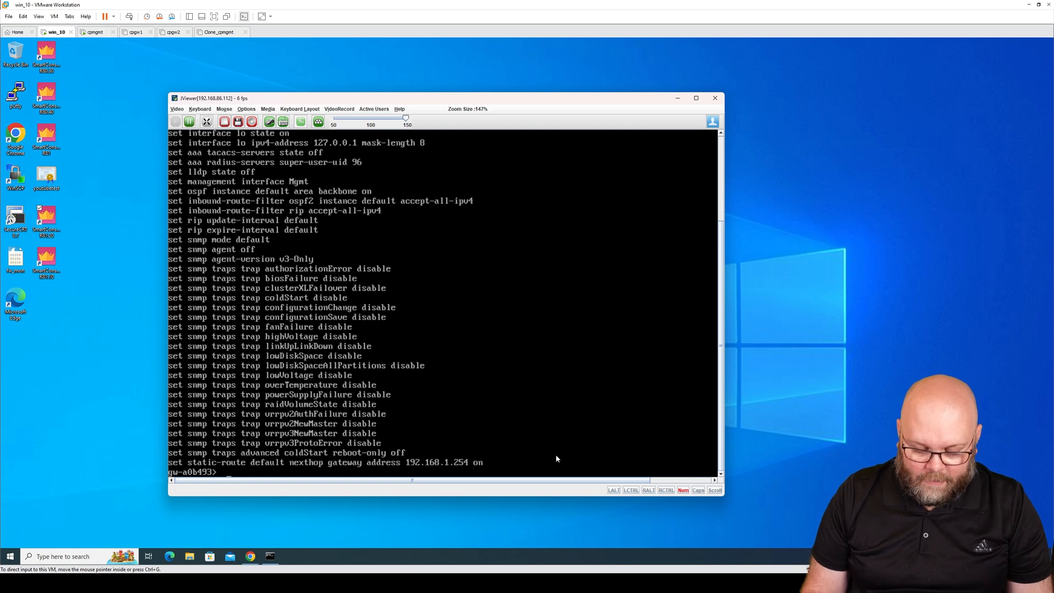
# Step: Set interface Mgmt to IPv4 address 192.168.1.3 with subnet mask 255.255.255.0 via clish
pyautogui.write('set interface Mgmt')
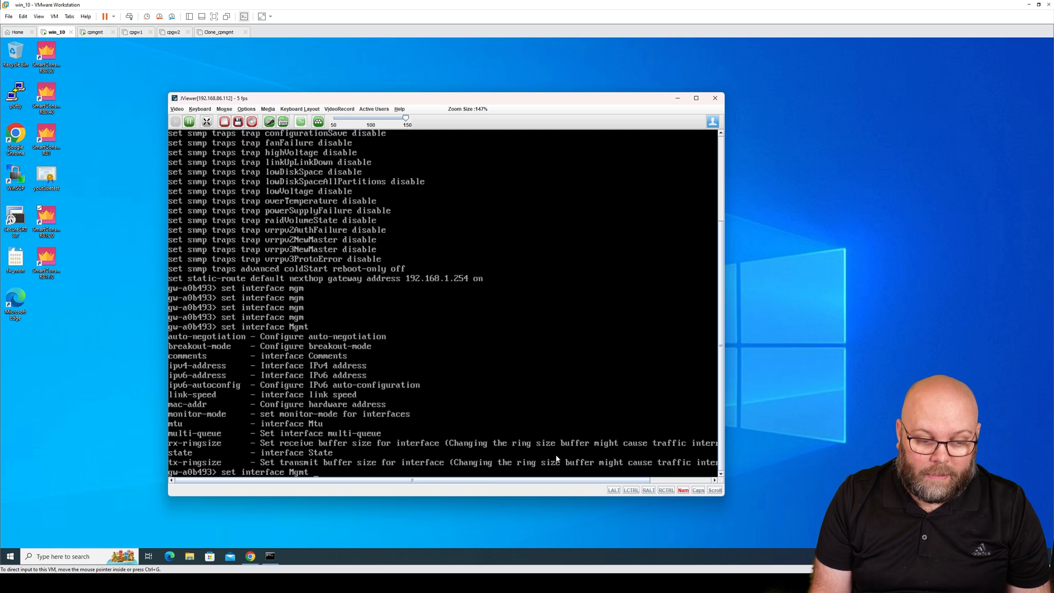
pyautogui.write('ipv4-address')
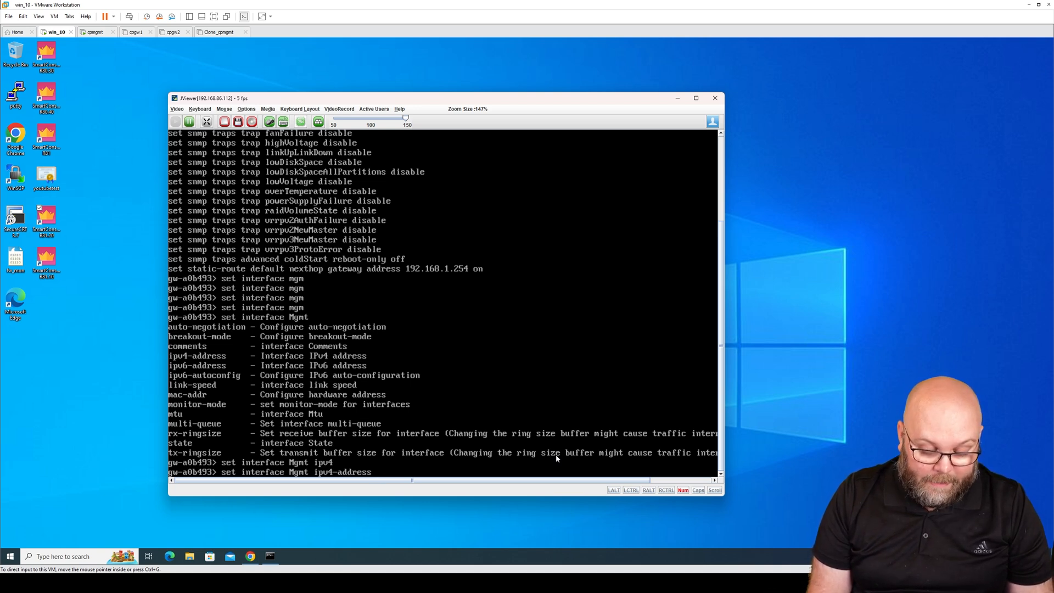
pyautogui.write('192.168')
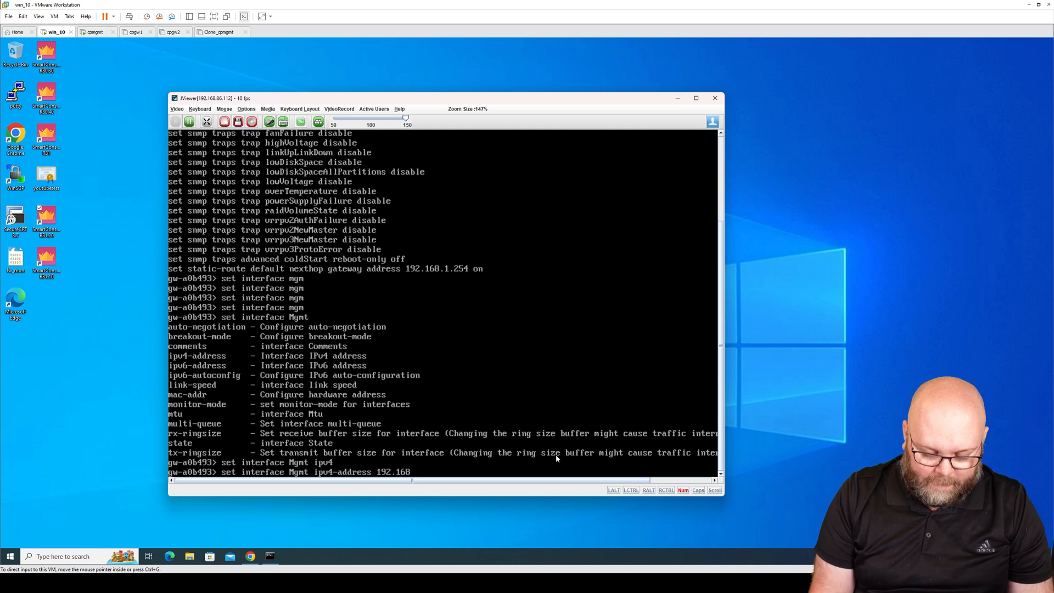
pyautogui.write('.1.3')
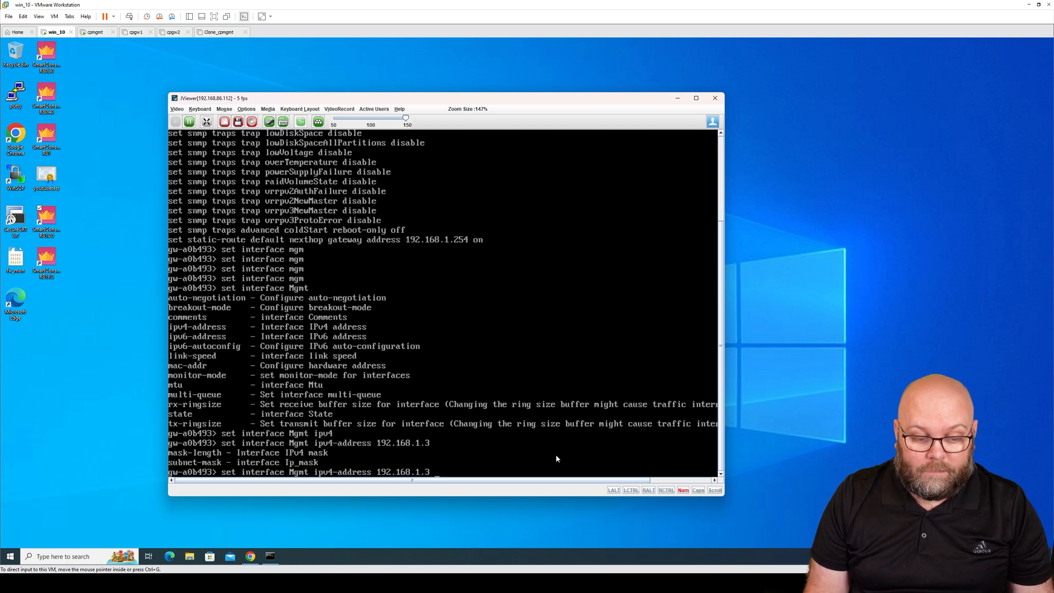
pyautogui.write('mask')
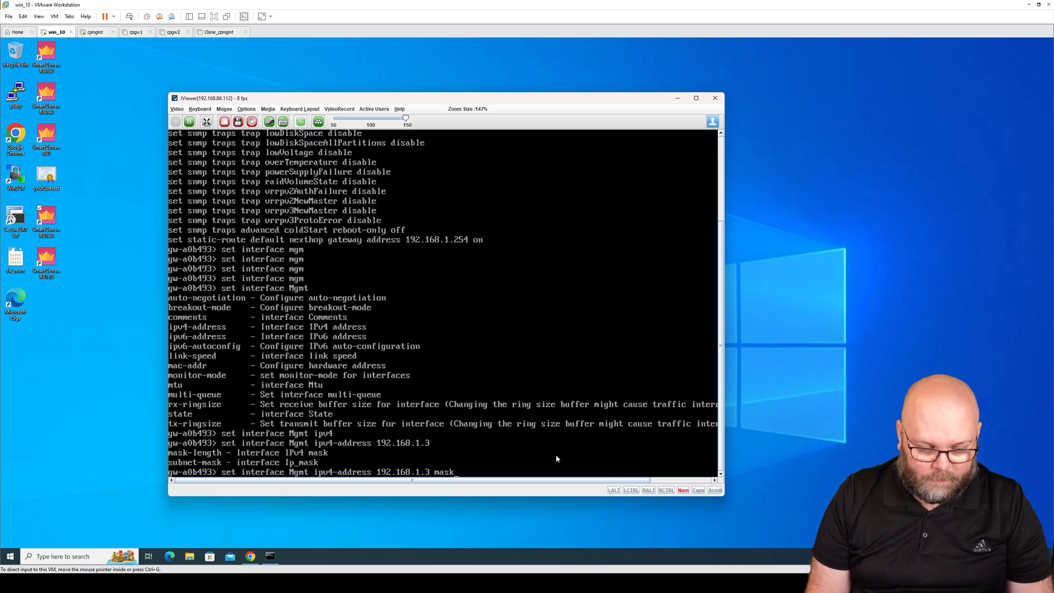
pyautogui.write('subnet-')
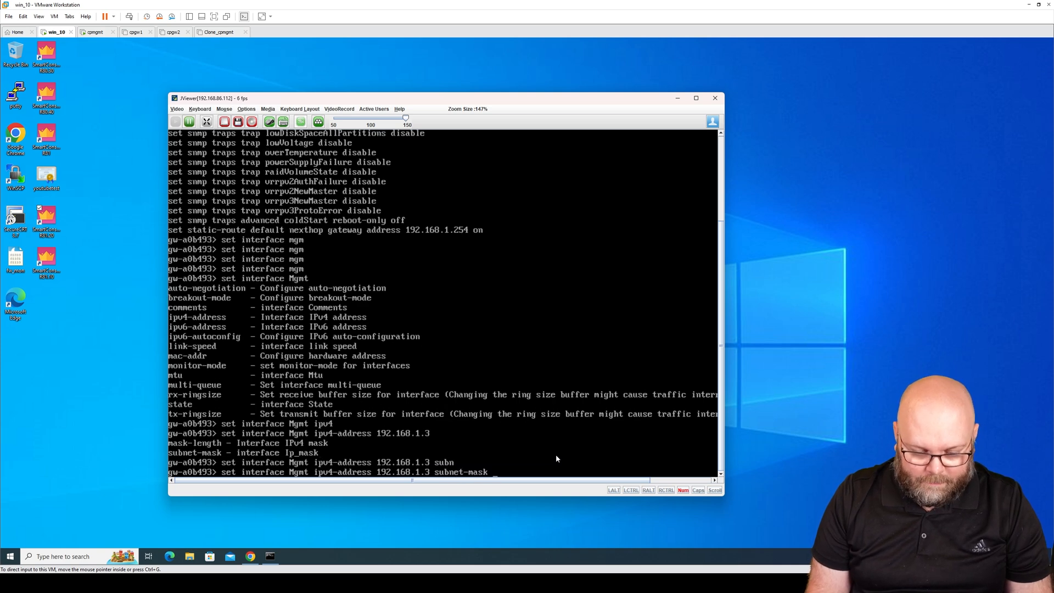
pyautogui.write('255.255')
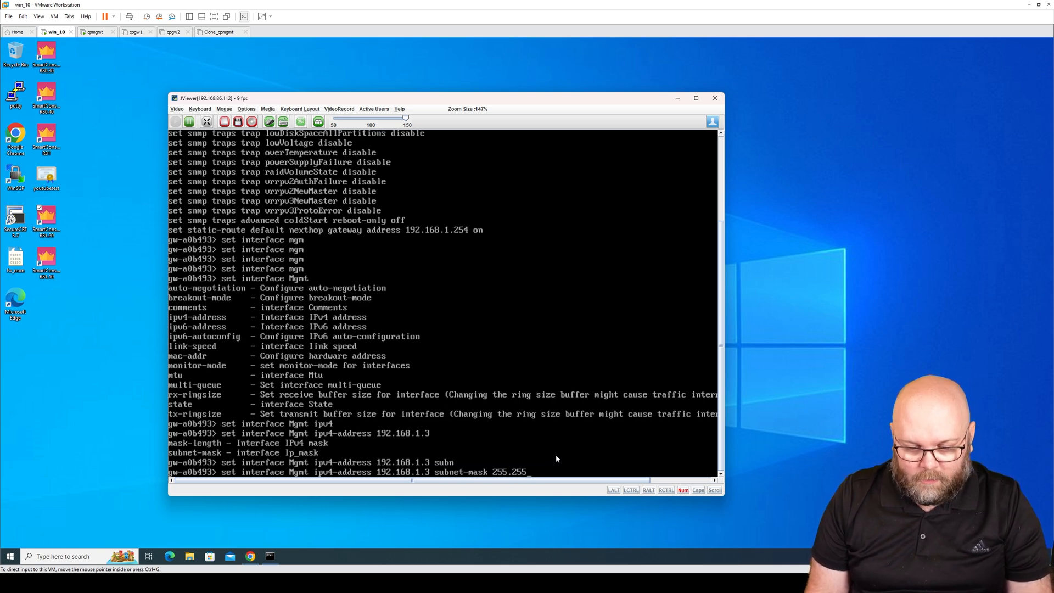
pyautogui.write('.255.0')
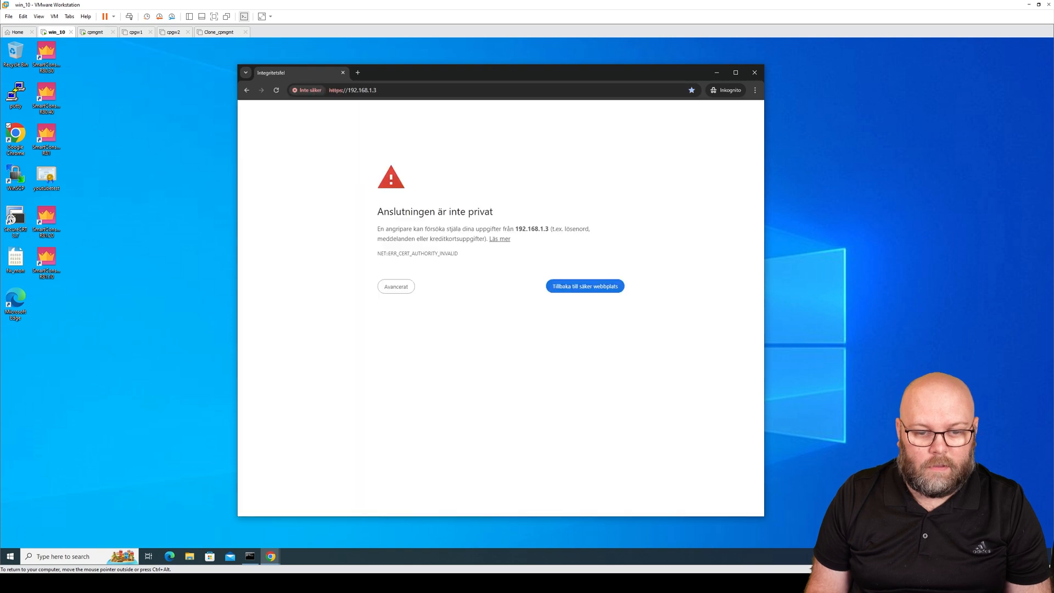
# Step: Bypass the certificate warning for 192.168.1.3 and log in to the Gaia Portal as admin
pyautogui.click(396, 286)
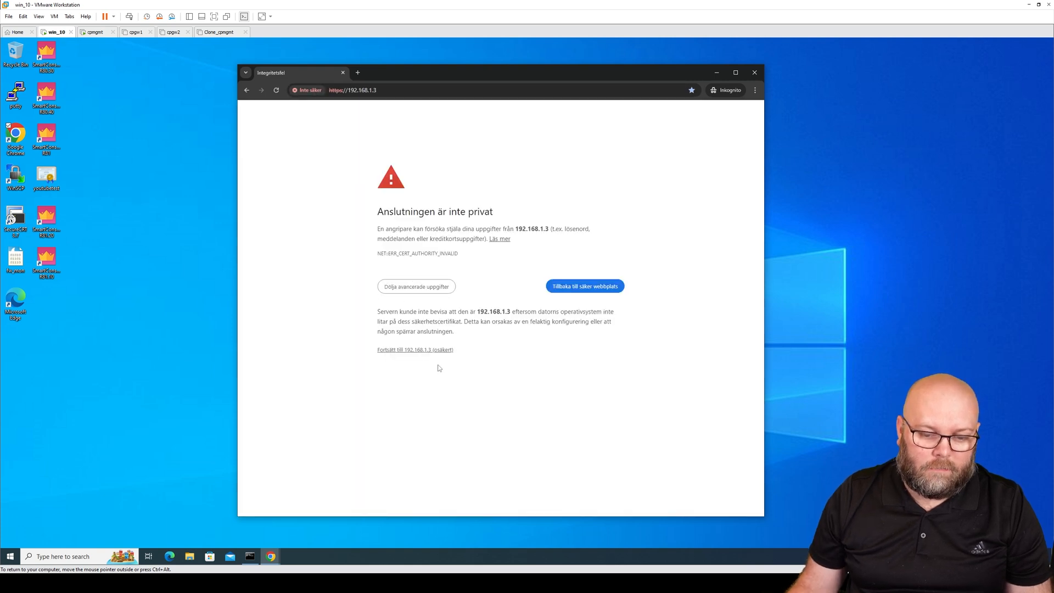
pyautogui.click(415, 349)
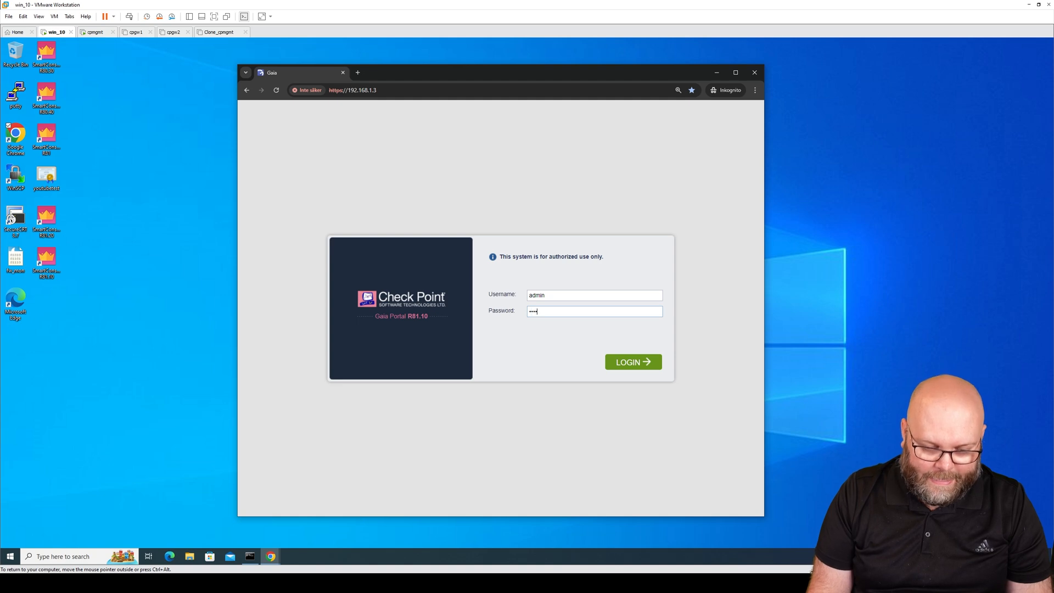
pyautogui.click(631, 361)
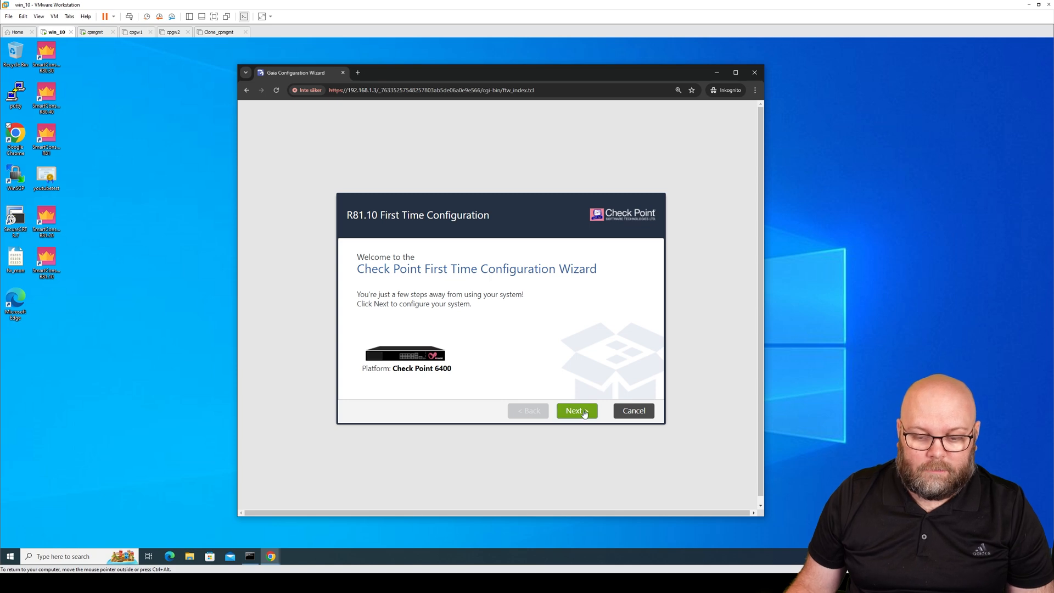
# Step: Advance the wizard through welcome, R81.10 configuration and the new administrator password
pyautogui.click(574, 411)
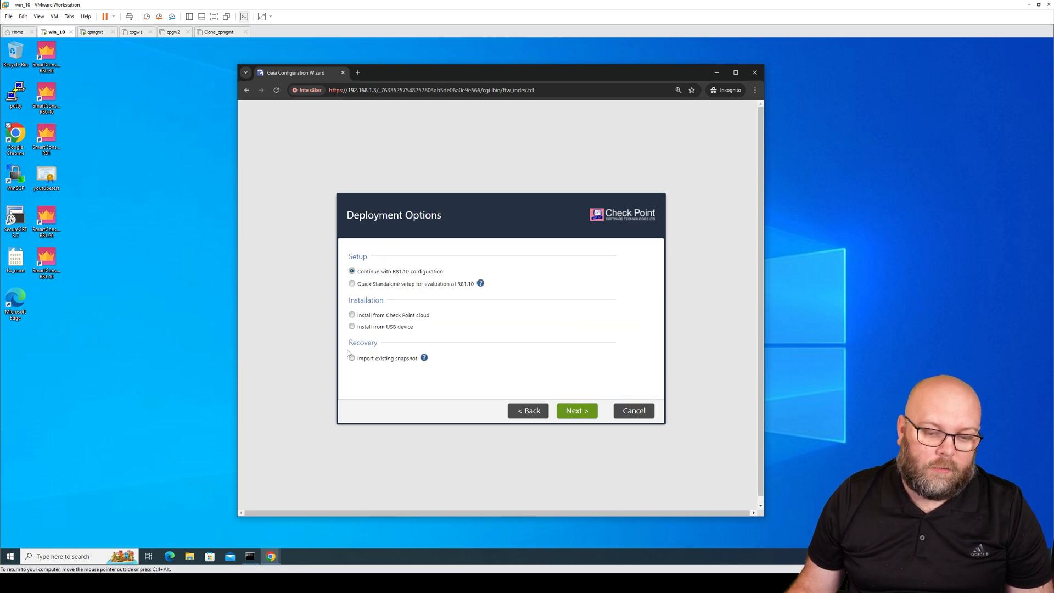
pyautogui.moveTo(438, 272)
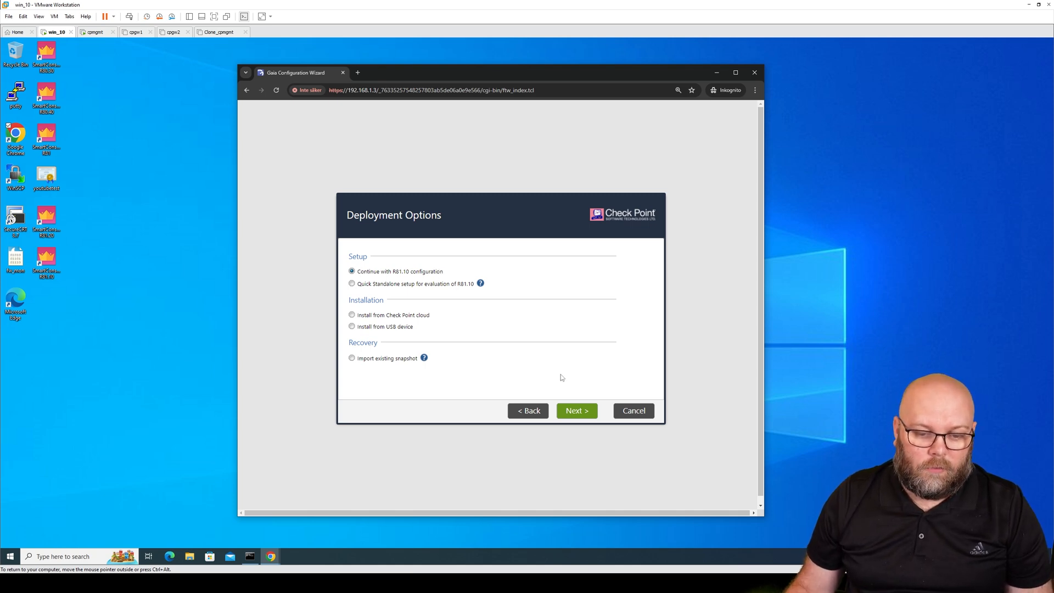
pyautogui.click(577, 410)
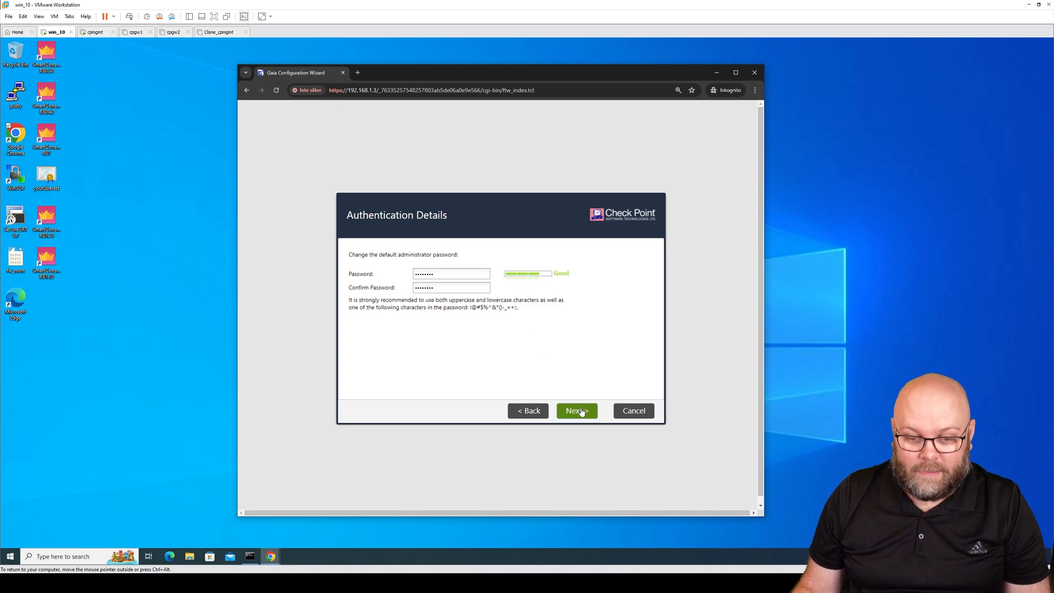
pyautogui.click(576, 411)
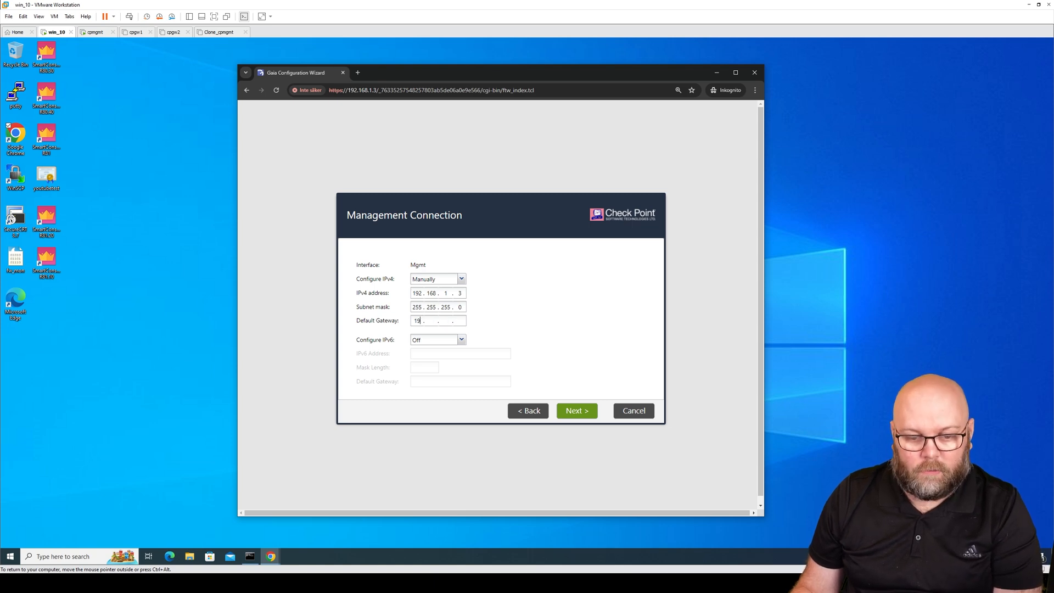
# Step: Keep Mgmt at 192.168.1.3 with no default gateway and IPv6 off, then continue
pyautogui.press('Backspace')
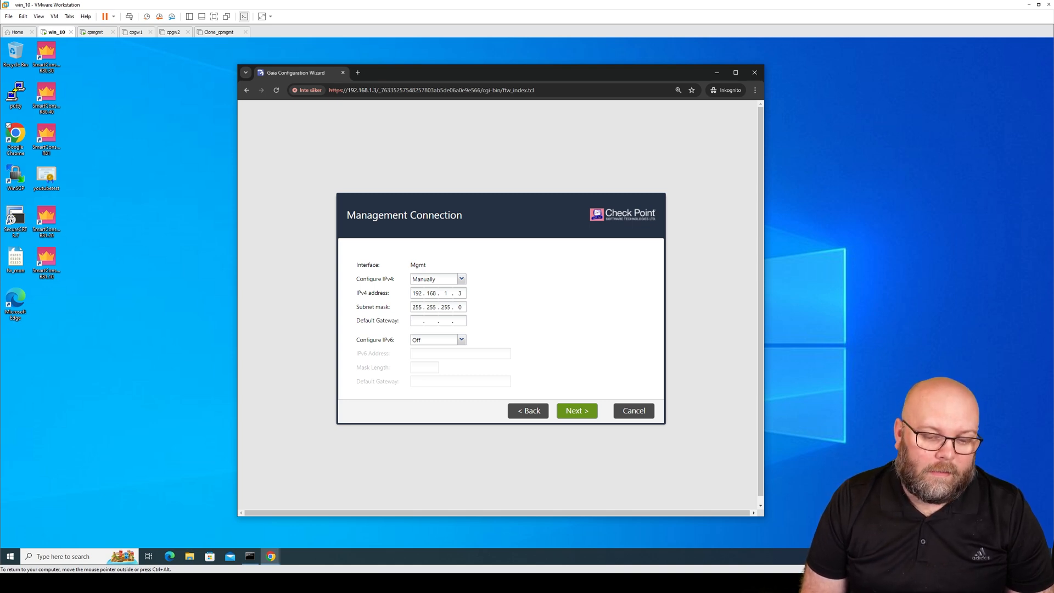
pyautogui.click(437, 321)
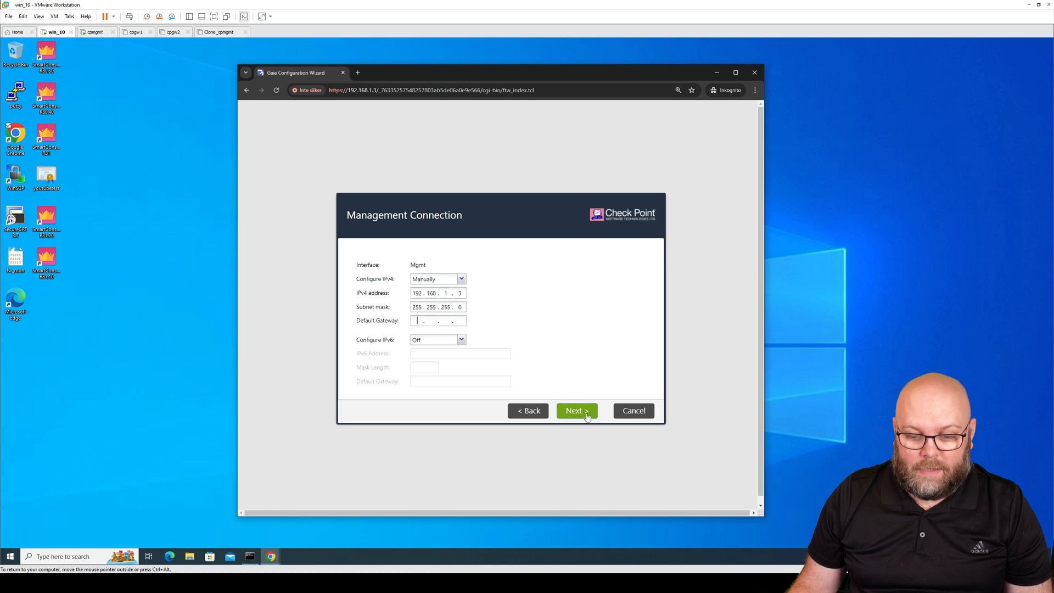
pyautogui.click(576, 410)
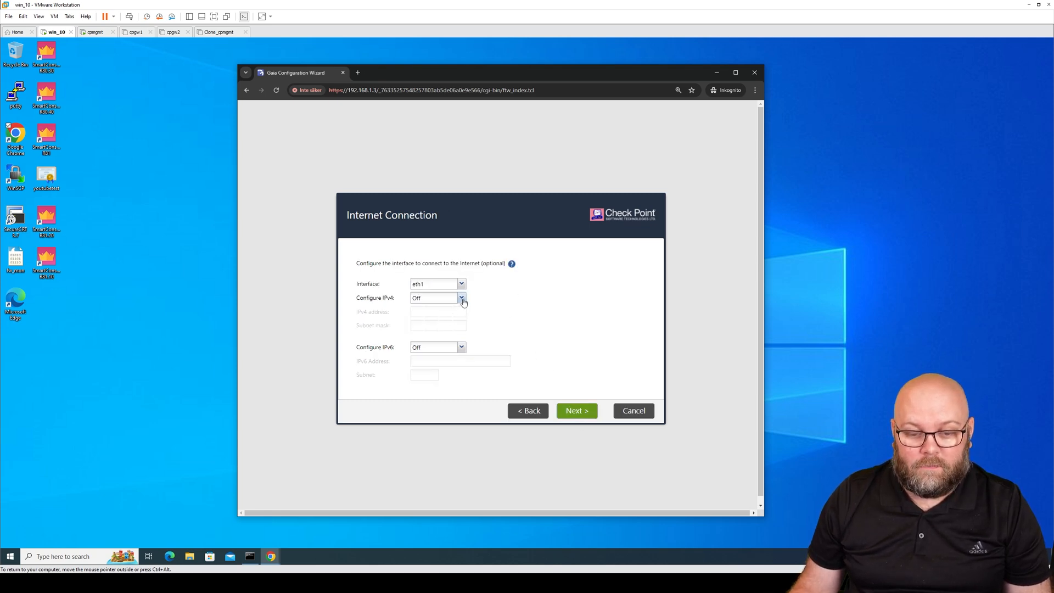
# Step: Configure eth1 manually as 192.168.86.12 with mask 255.255.255.0 and submit it
pyautogui.click(461, 298)
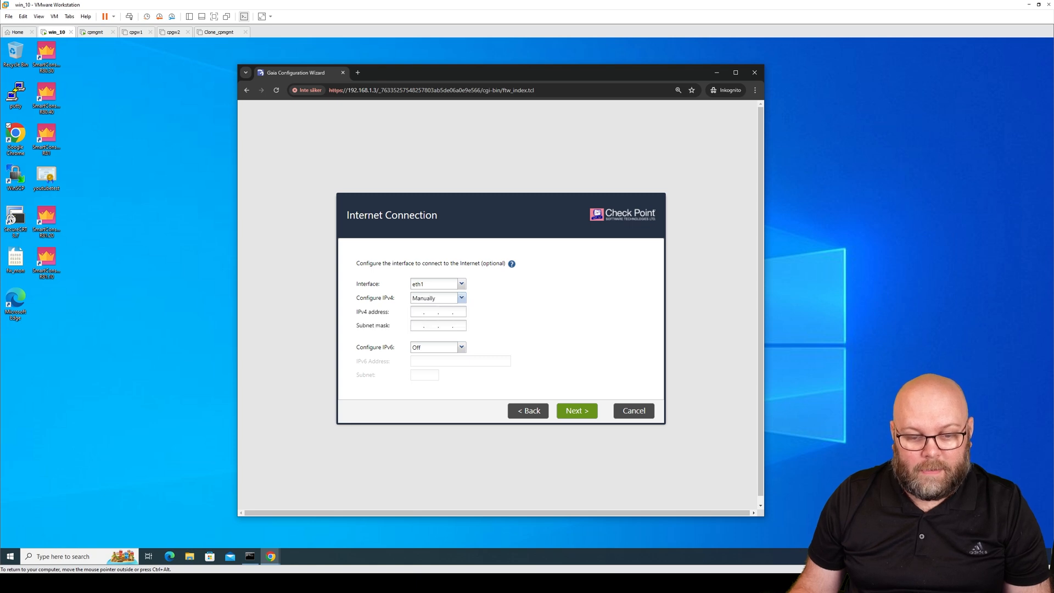
pyautogui.write('192')
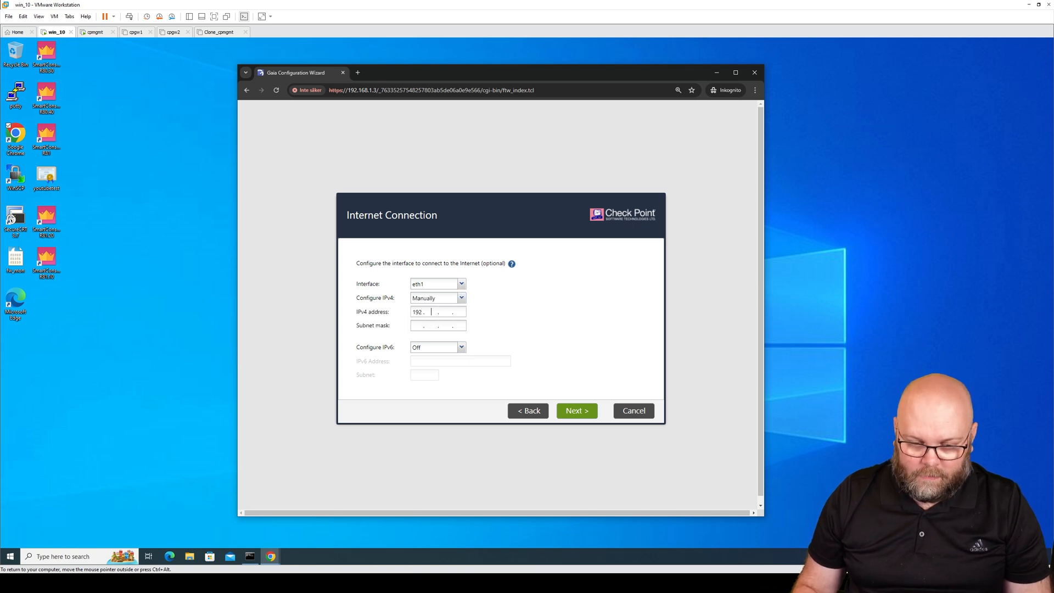
pyautogui.write('168.86')
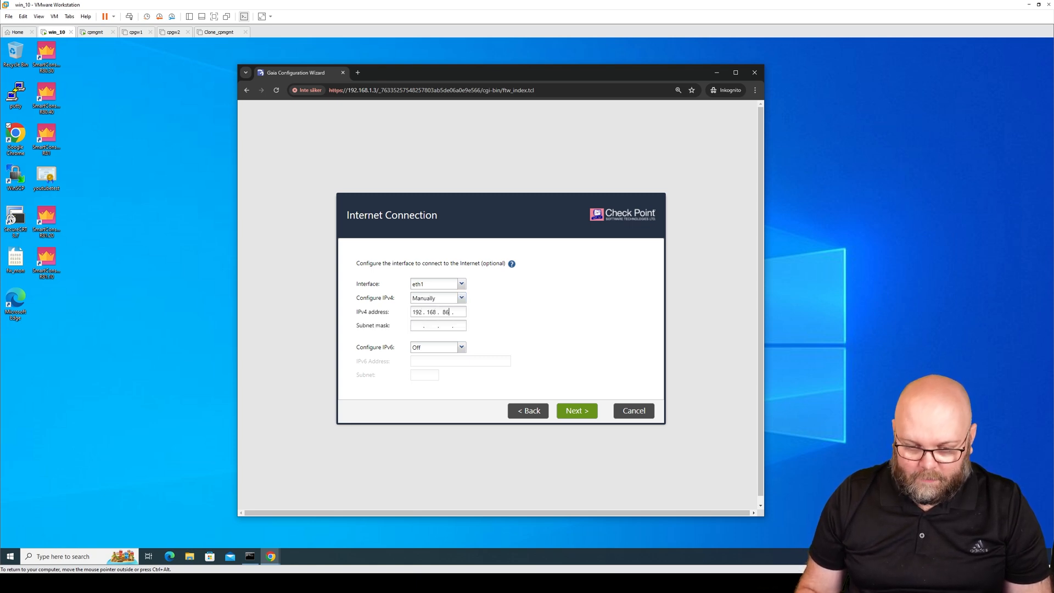
pyautogui.write('12')
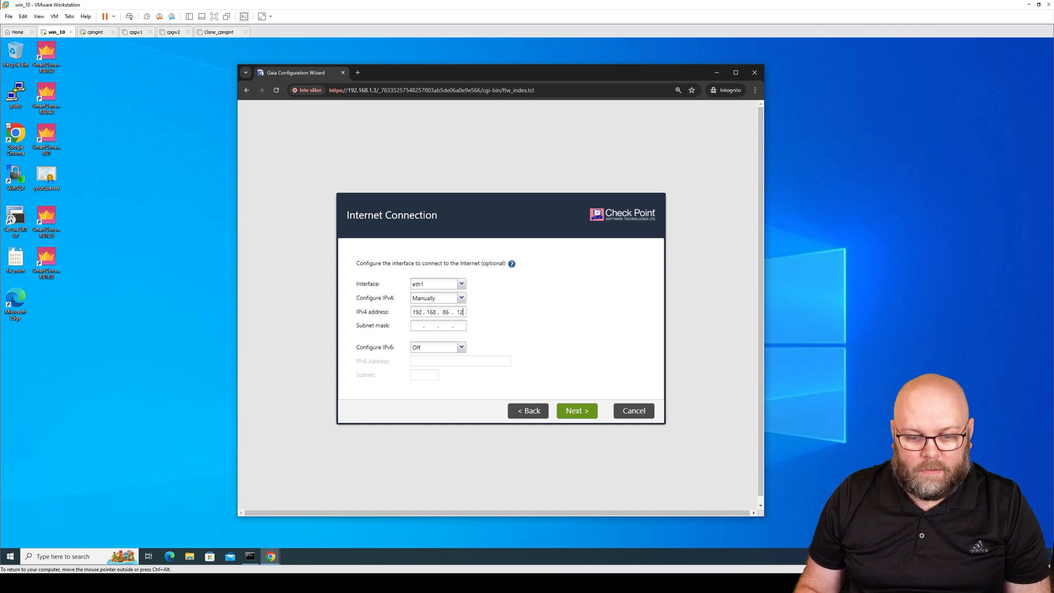
pyautogui.write('255.255.25')
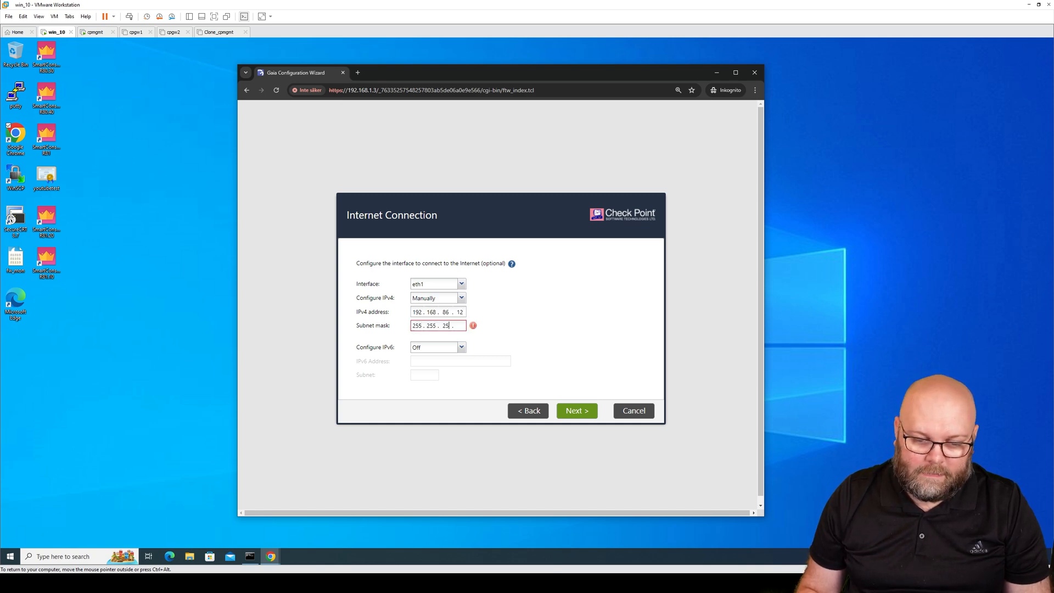
pyautogui.write('0')
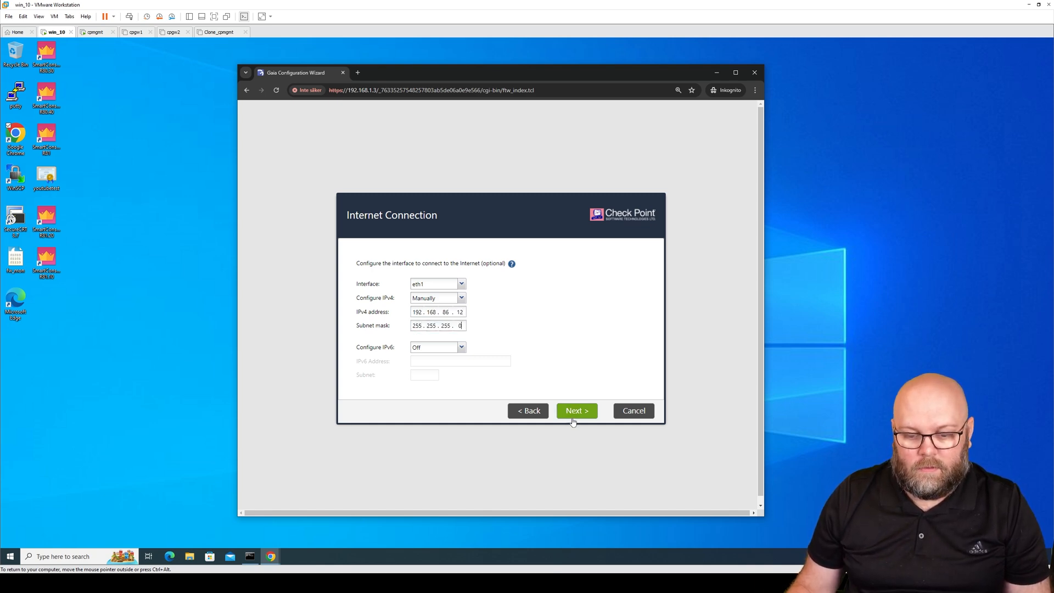
pyautogui.click(577, 410)
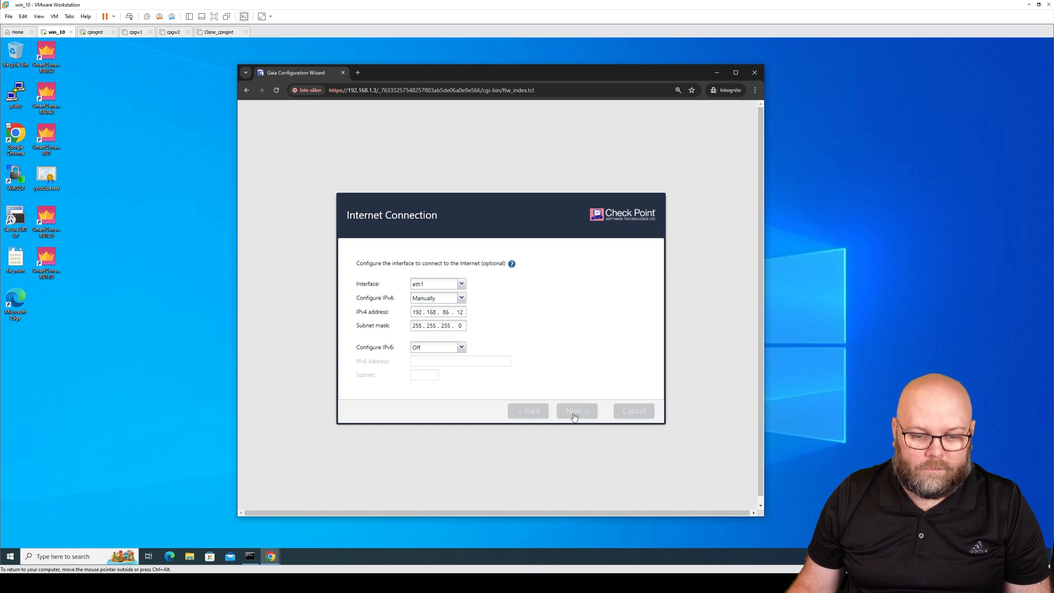
# Step: Set hostname cpgw02 with DNS servers 8.8.8.8 and 4.2.2.2 and continue to Date and Time
pyautogui.click(577, 411)
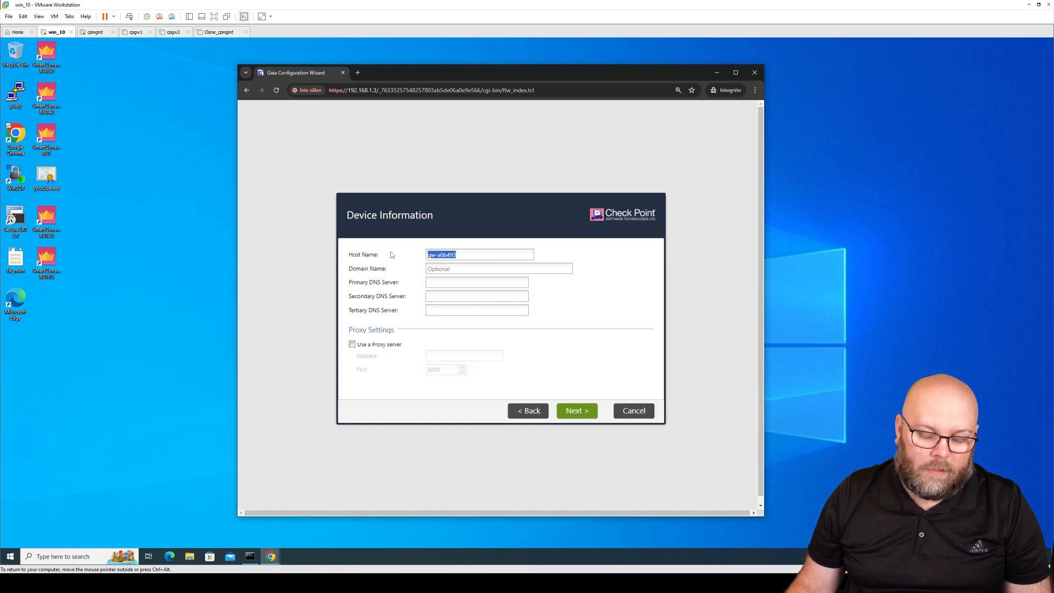
pyautogui.moveTo(847, 280)
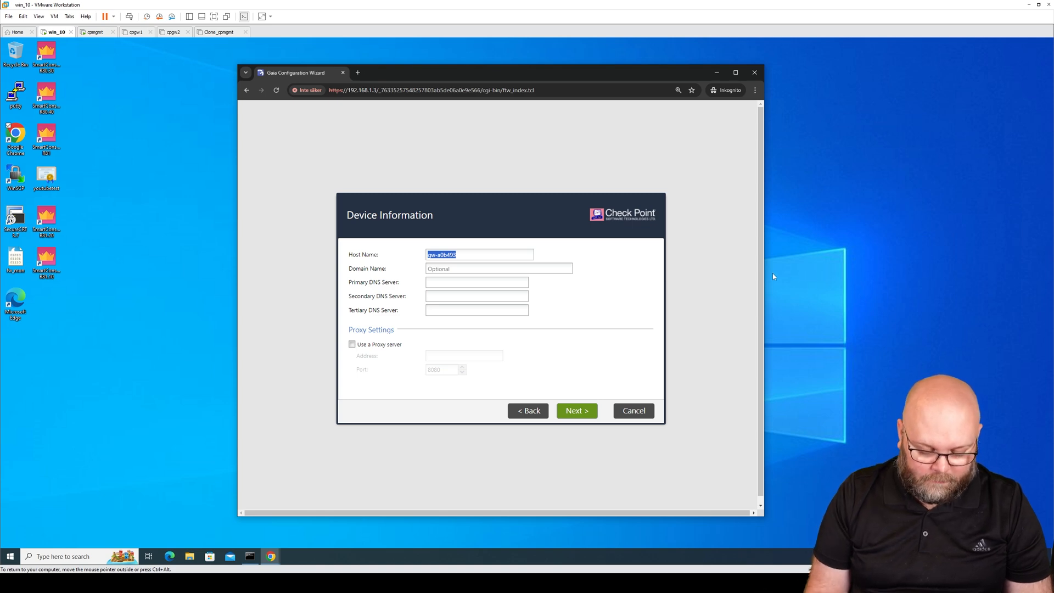
pyautogui.write('cpgw02')
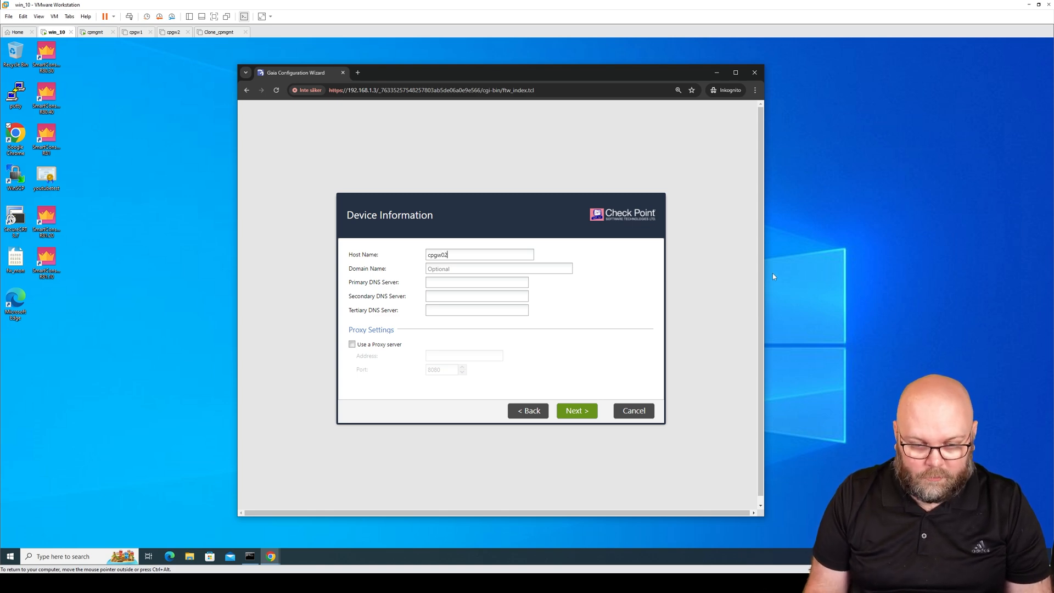
pyautogui.write('8.8.8.8')
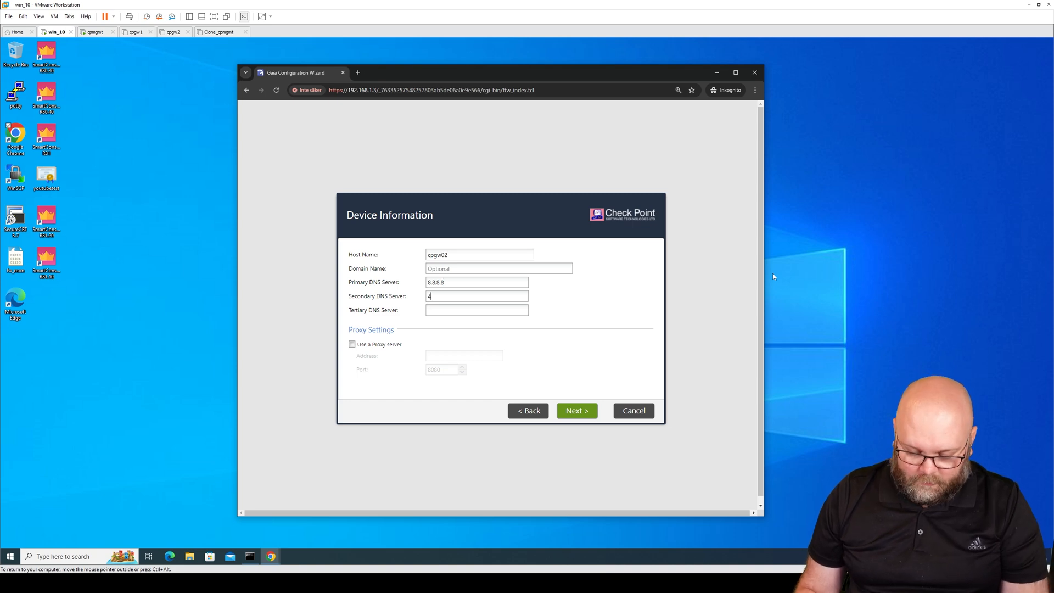
pyautogui.write('.2.2.2')
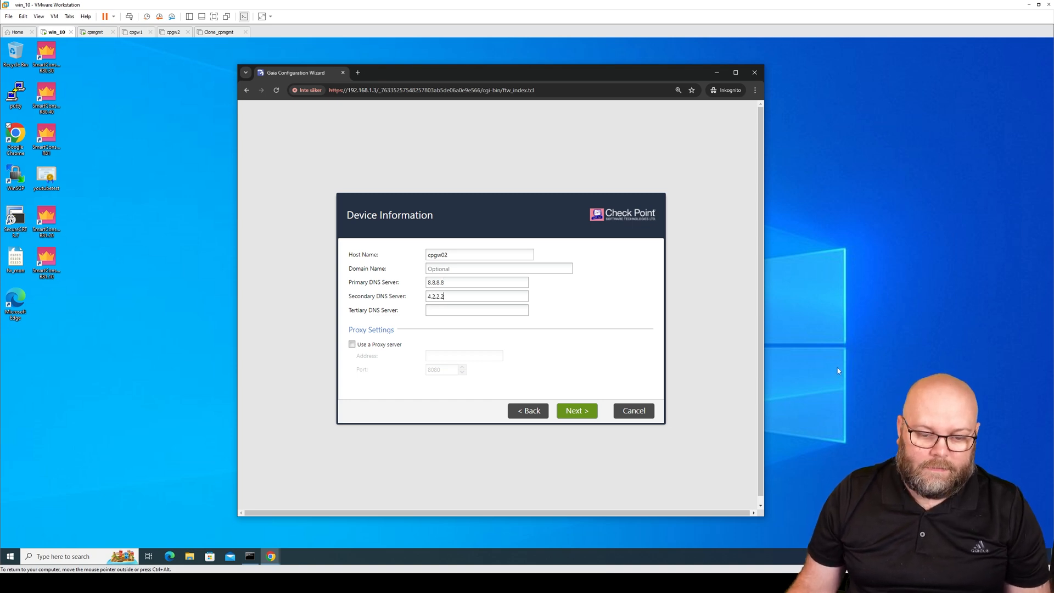
pyautogui.click(576, 411)
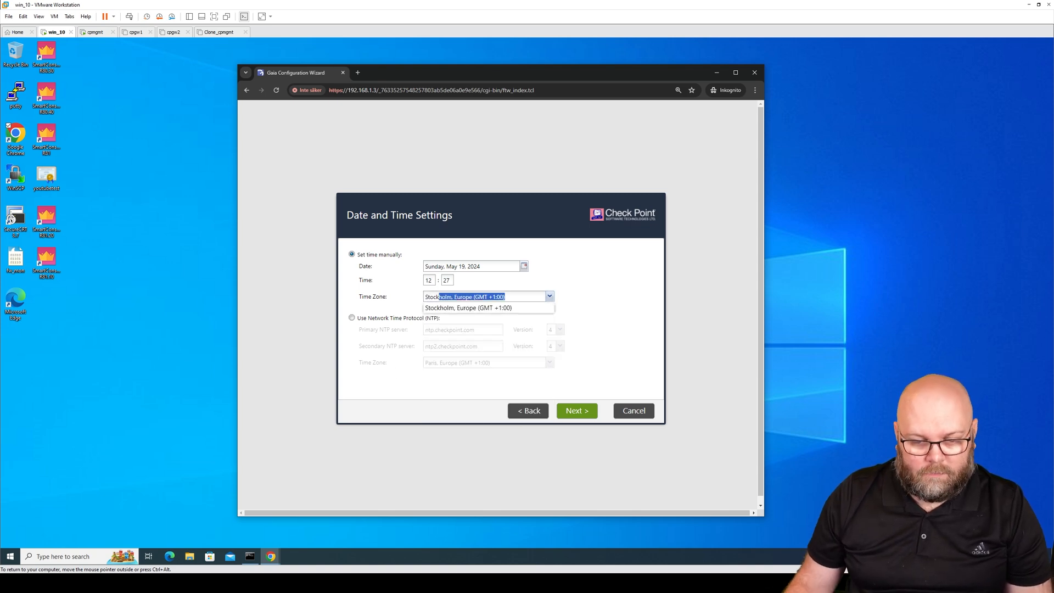
# Step: Choose Stockholm, Europe (GMT +1:00) as the manual time zone and continue to Products
pyautogui.click(469, 308)
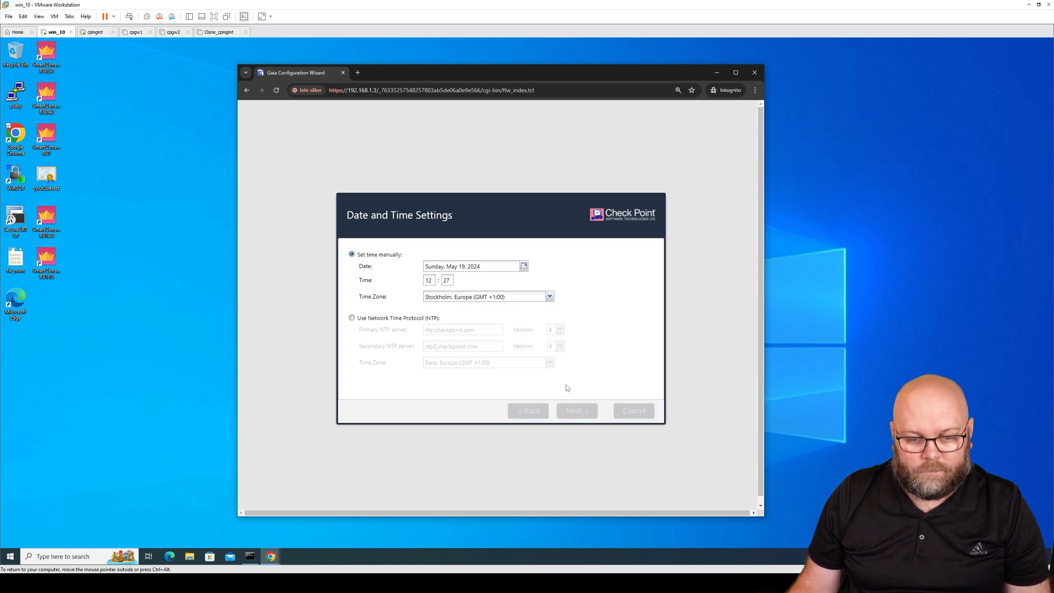
pyautogui.click(576, 410)
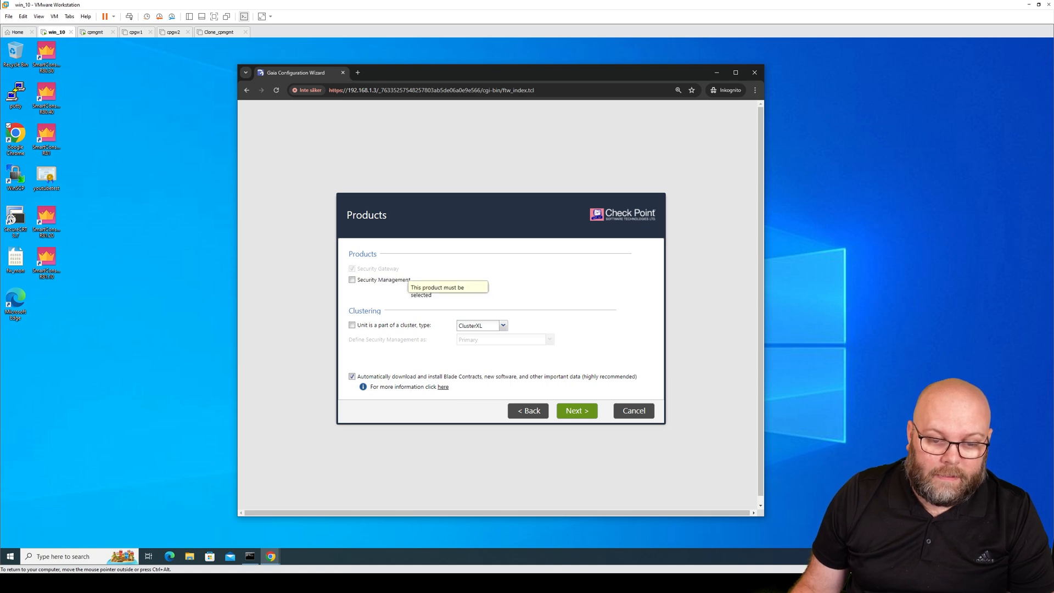
pyautogui.moveTo(547, 270)
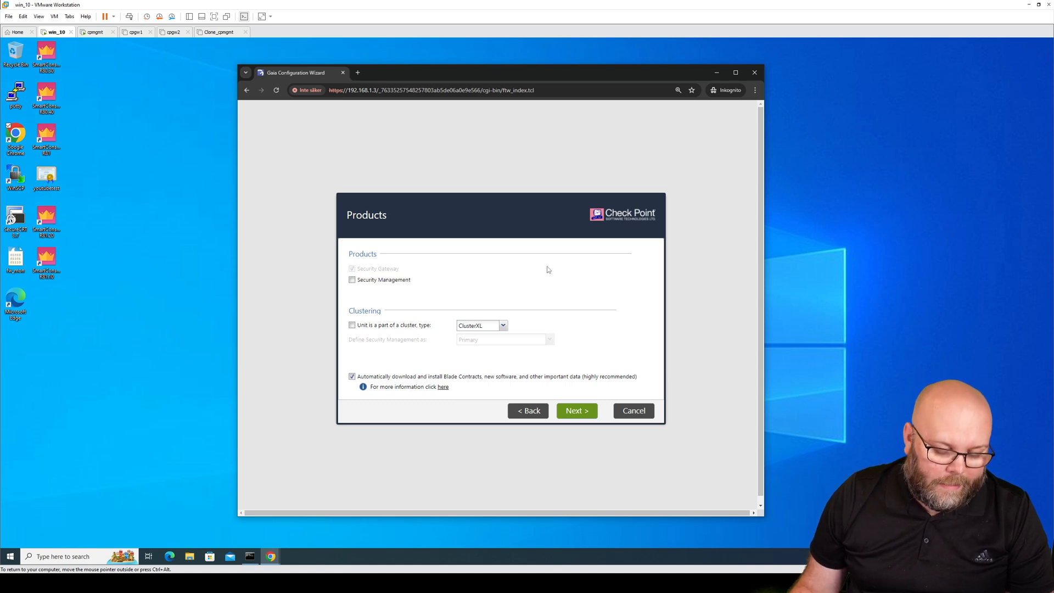
pyautogui.moveTo(463, 259)
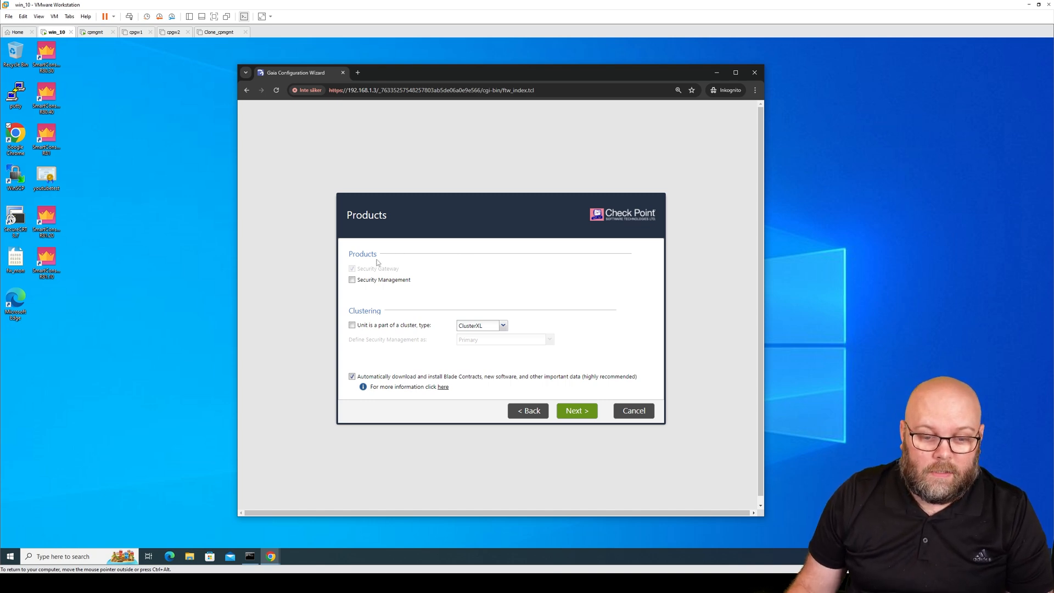
pyautogui.moveTo(387, 325)
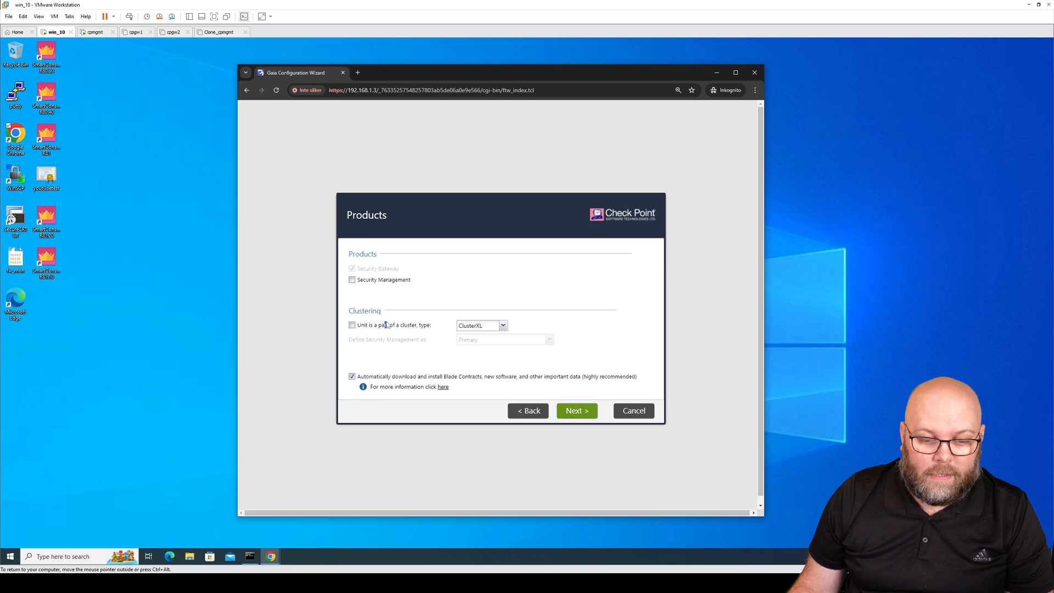
# Step: Make the unit a ClusterXL cluster member and continue to Secure Communication
pyautogui.click(352, 325)
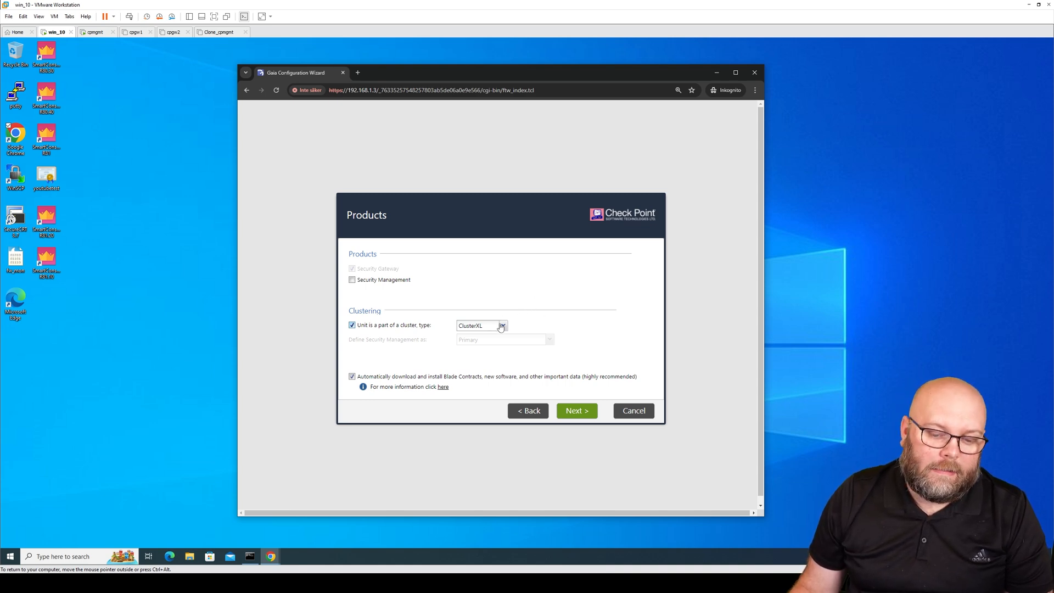
pyautogui.click(502, 325)
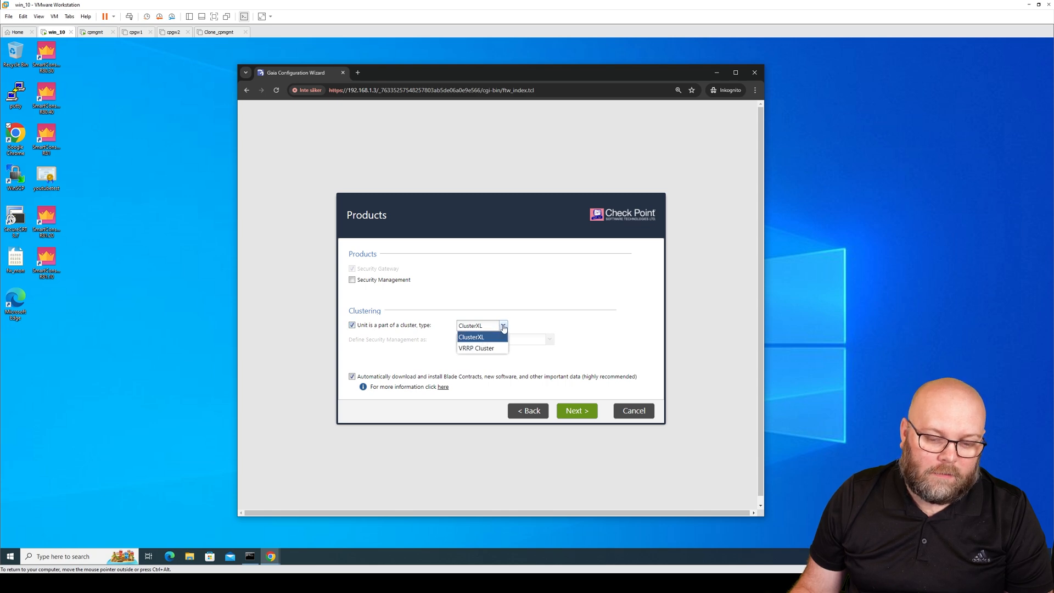
pyautogui.click(471, 336)
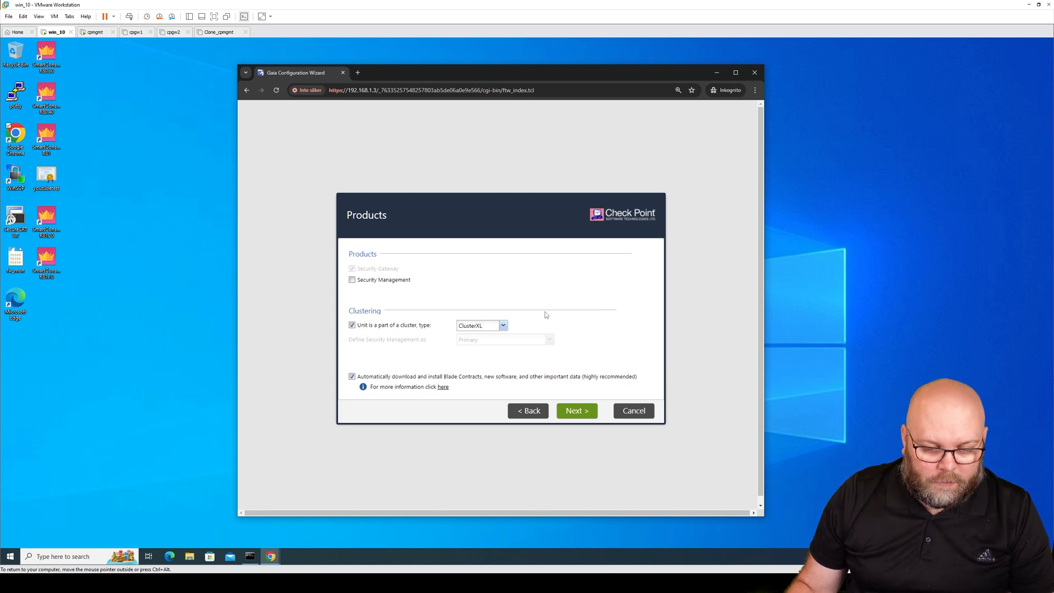
pyautogui.moveTo(375, 364)
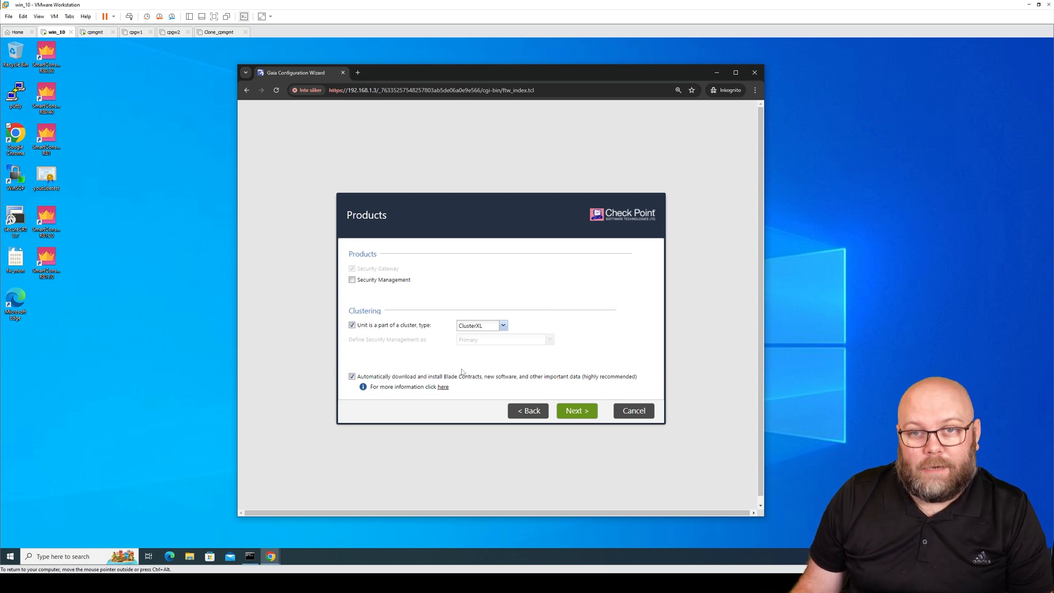
pyautogui.moveTo(465, 382)
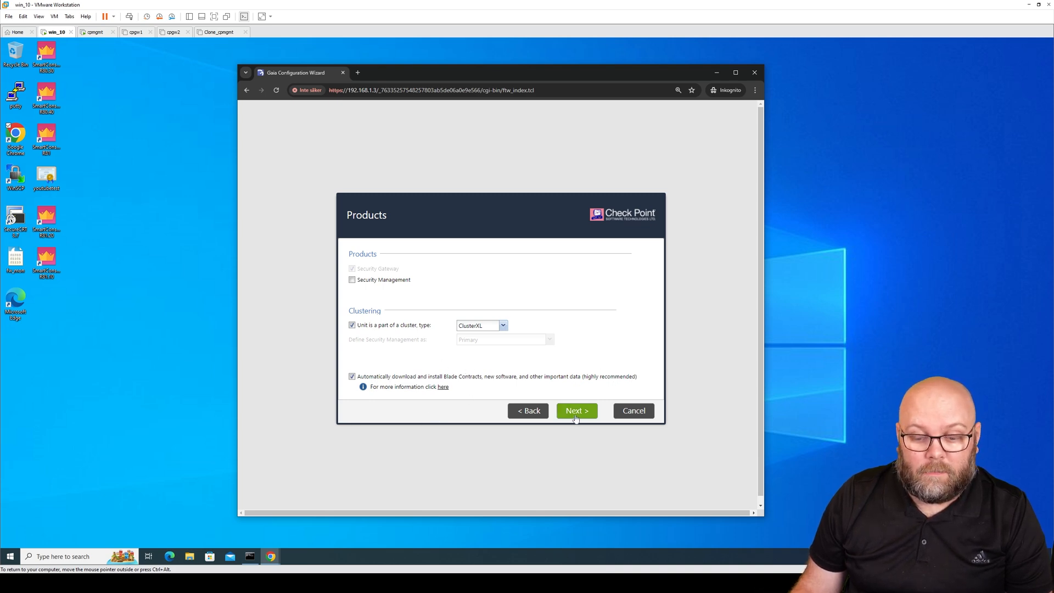
pyautogui.click(575, 411)
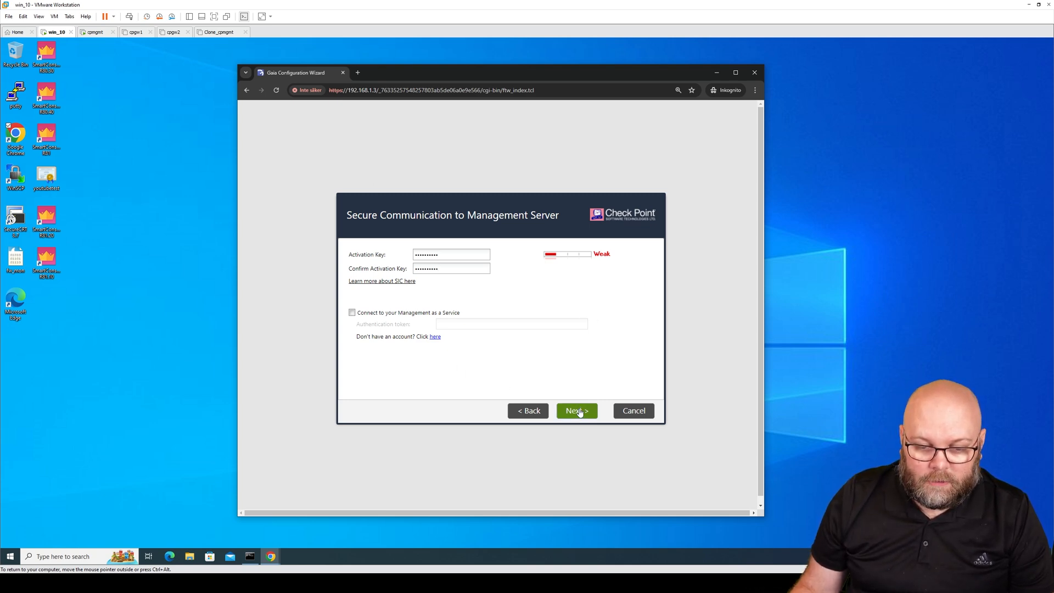
# Step: Accept the confirmed SIC activation key and reach the wizard summary listing Security Gateway
pyautogui.click(577, 411)
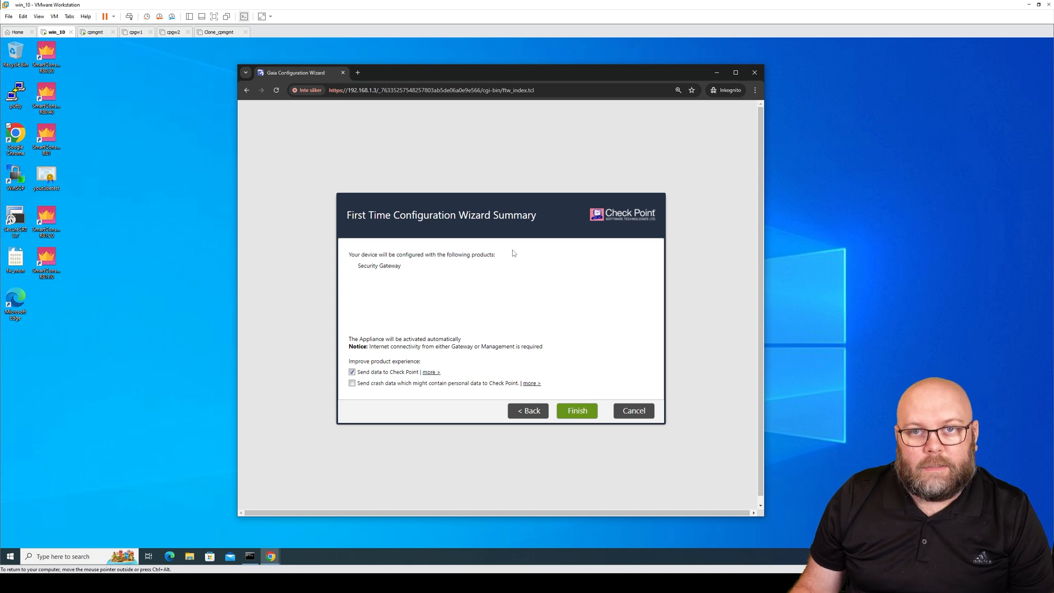
pyautogui.moveTo(556, 210)
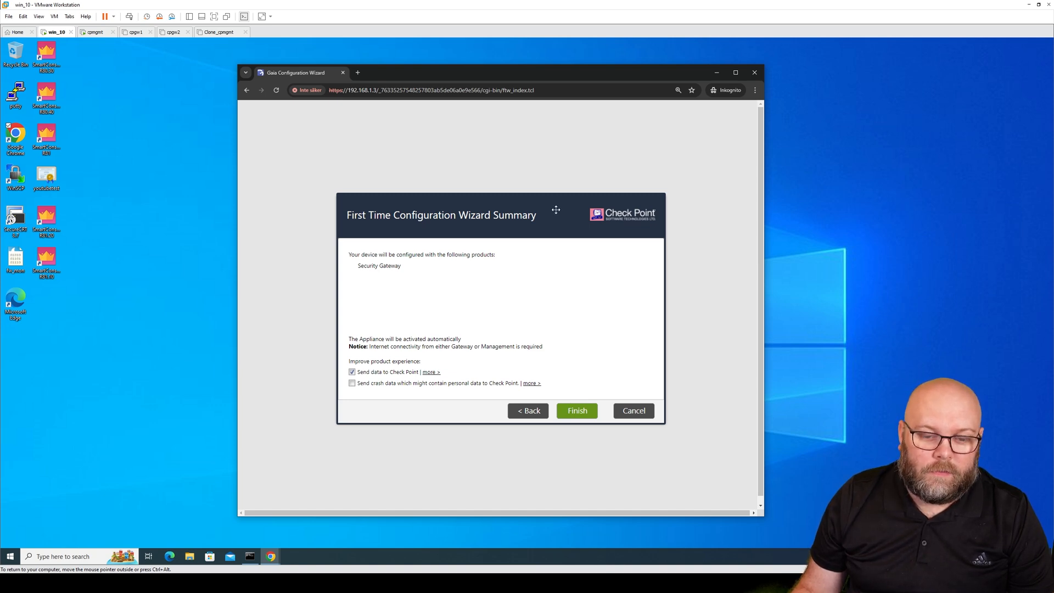
pyautogui.moveTo(463, 233)
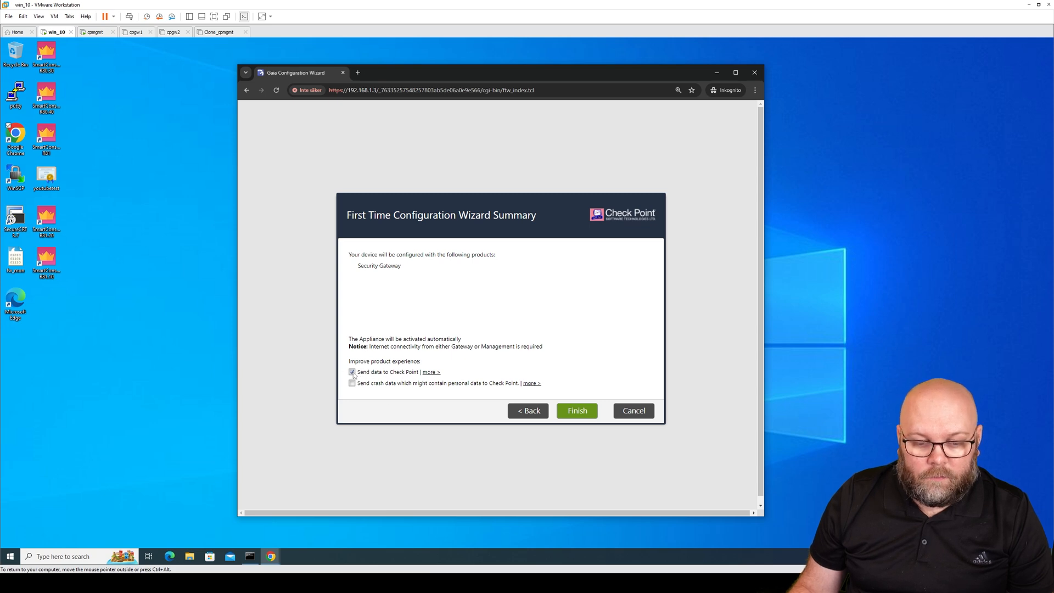
# Step: Turn off 'Send data to Check Point' and finish the wizard, raising the start-configuration prompt
pyautogui.click(351, 372)
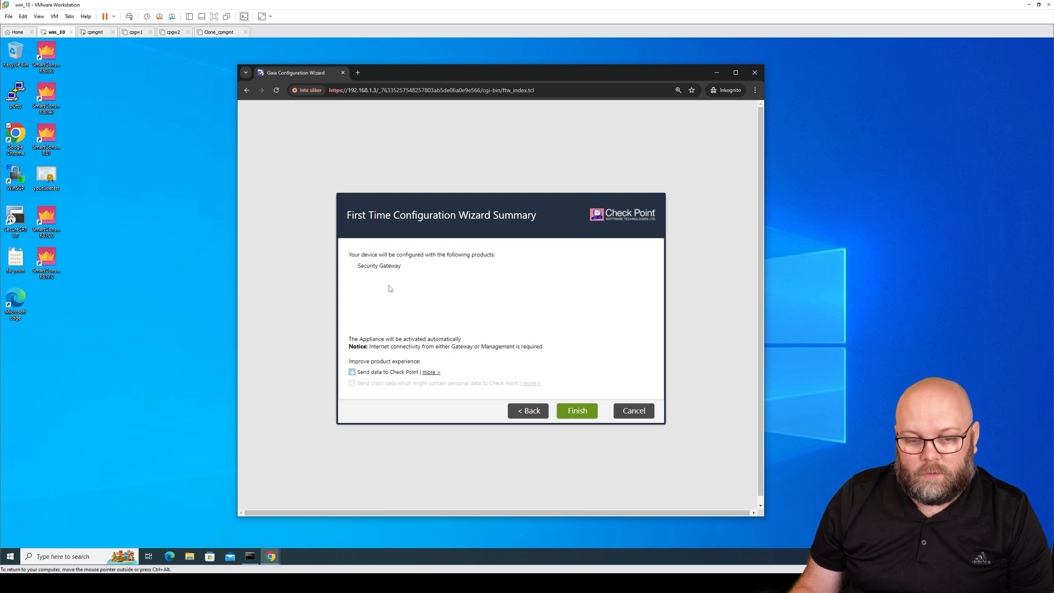
pyautogui.moveTo(494, 300)
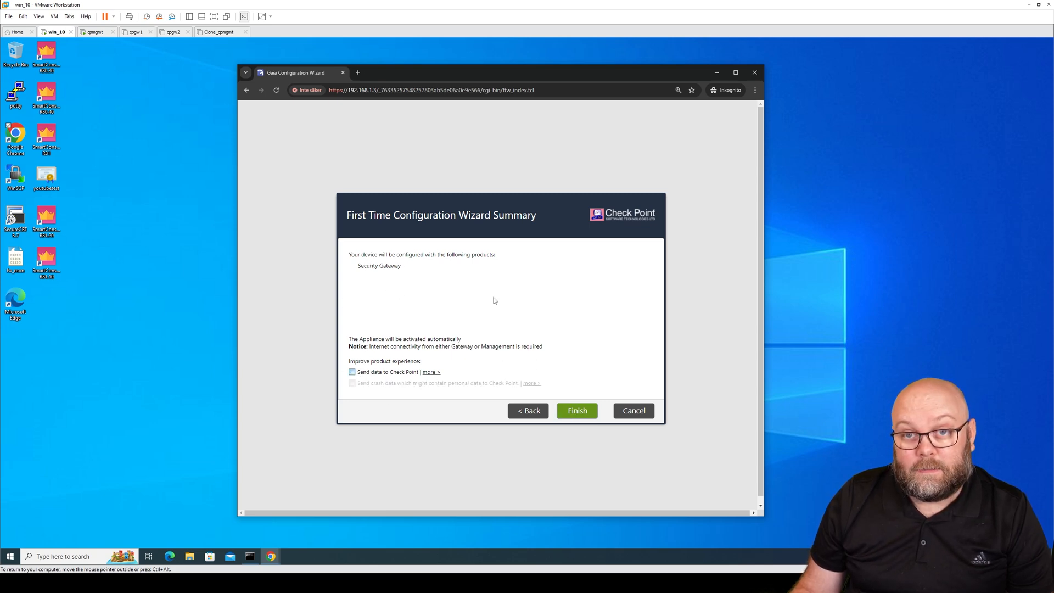
pyautogui.click(577, 411)
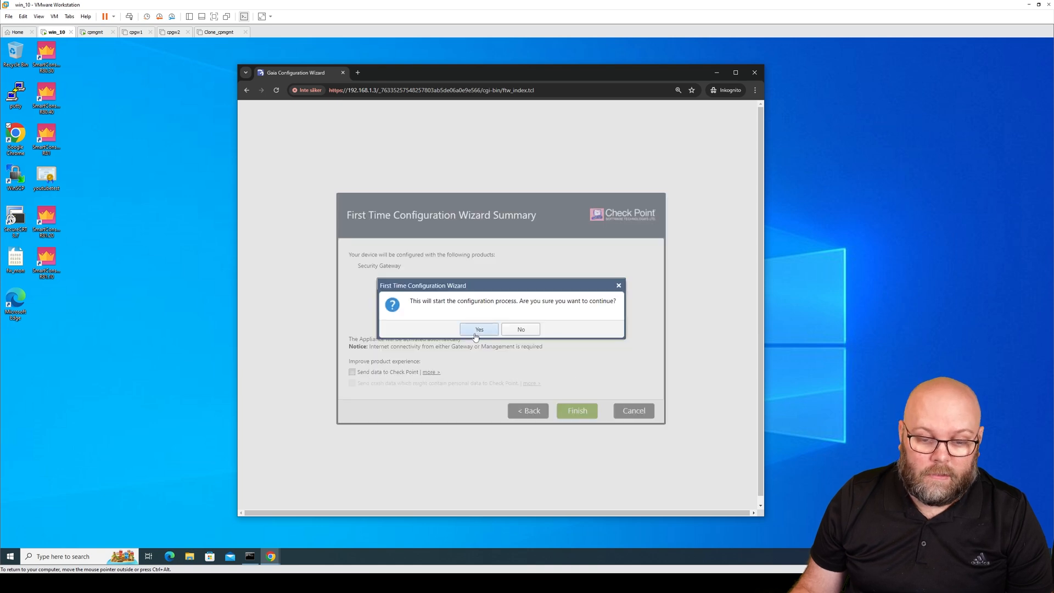
# Step: Confirm starting configuration and acknowledge its successful completion, landing on the cpgw02 overview
pyautogui.click(479, 328)
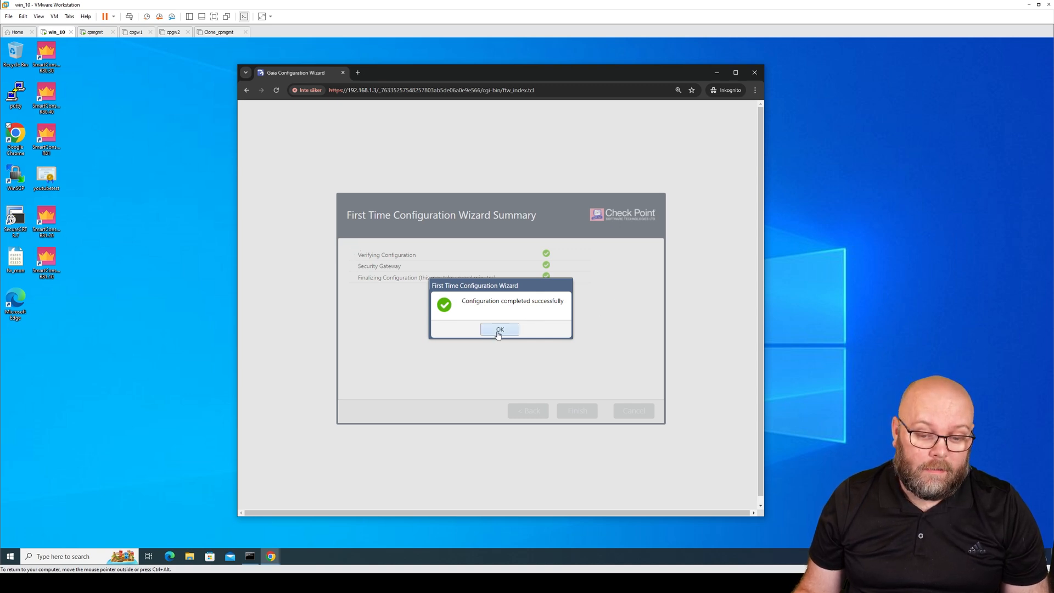
pyautogui.click(500, 330)
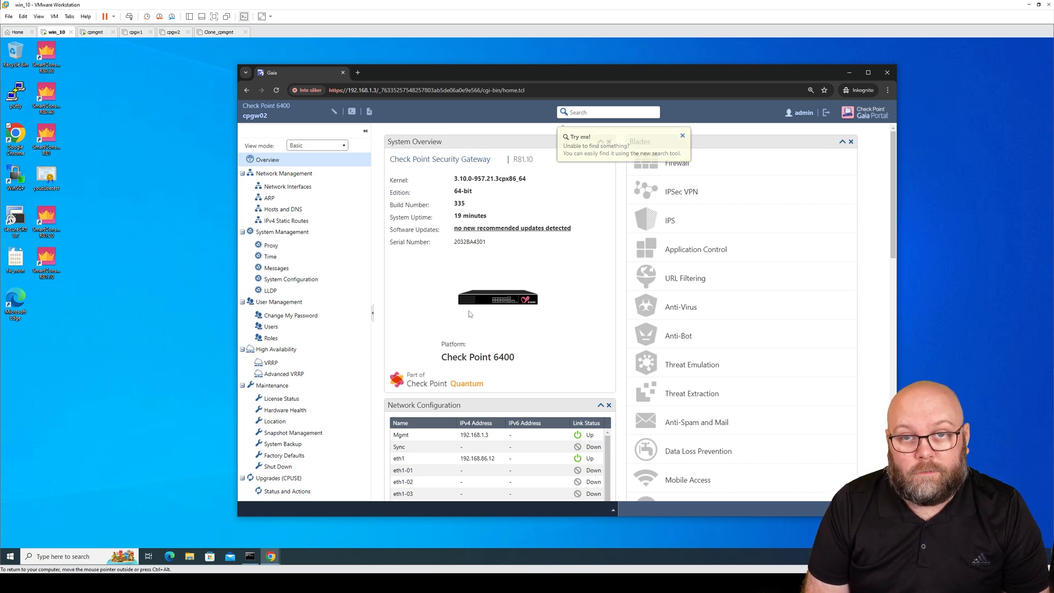
# Step: Dismiss the 'Try me!' search tip on the cpgw02 Gaia Portal overview
pyautogui.click(682, 136)
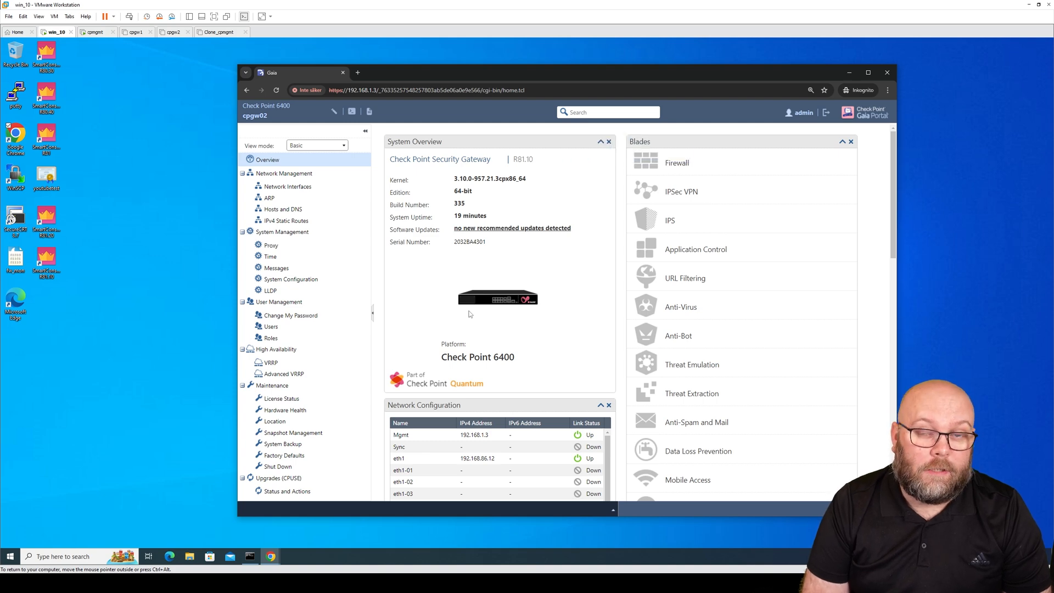